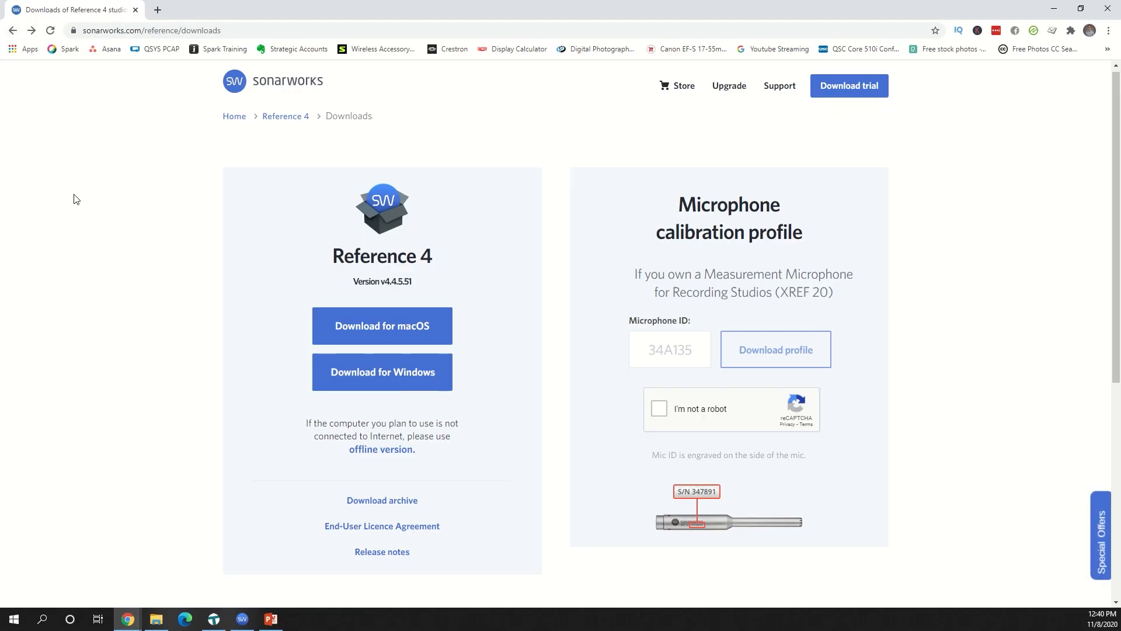
Step: Download Reference 4 for Windows and run the installer to reach its license agreement
{"action": "left_click", "coordinate": [382, 372]}
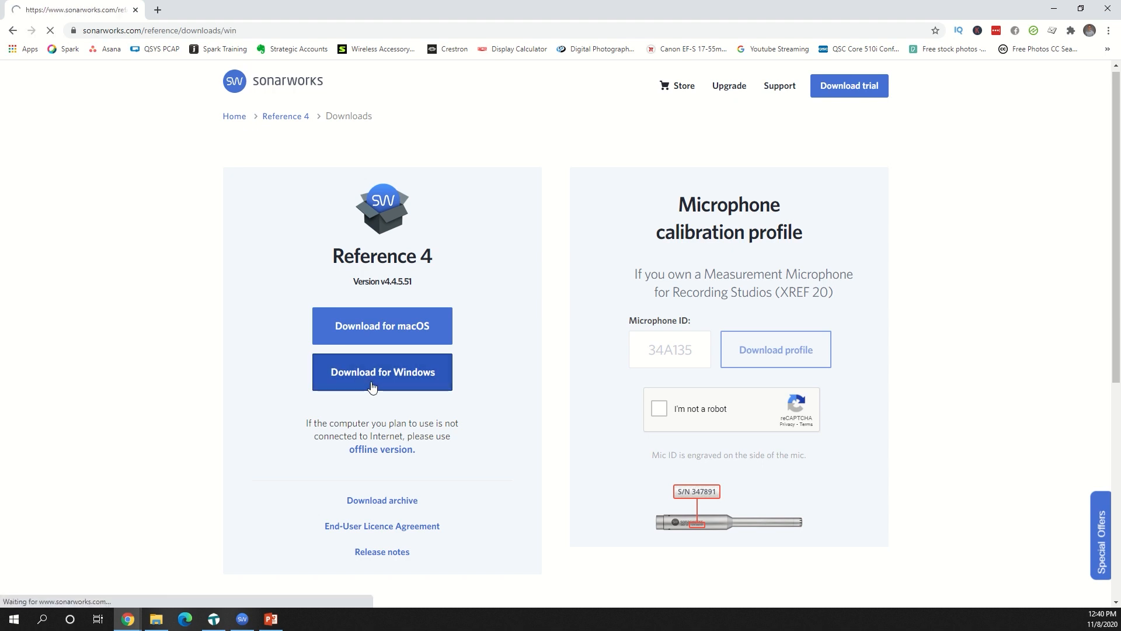
{"action": "left_click", "coordinate": [382, 371]}
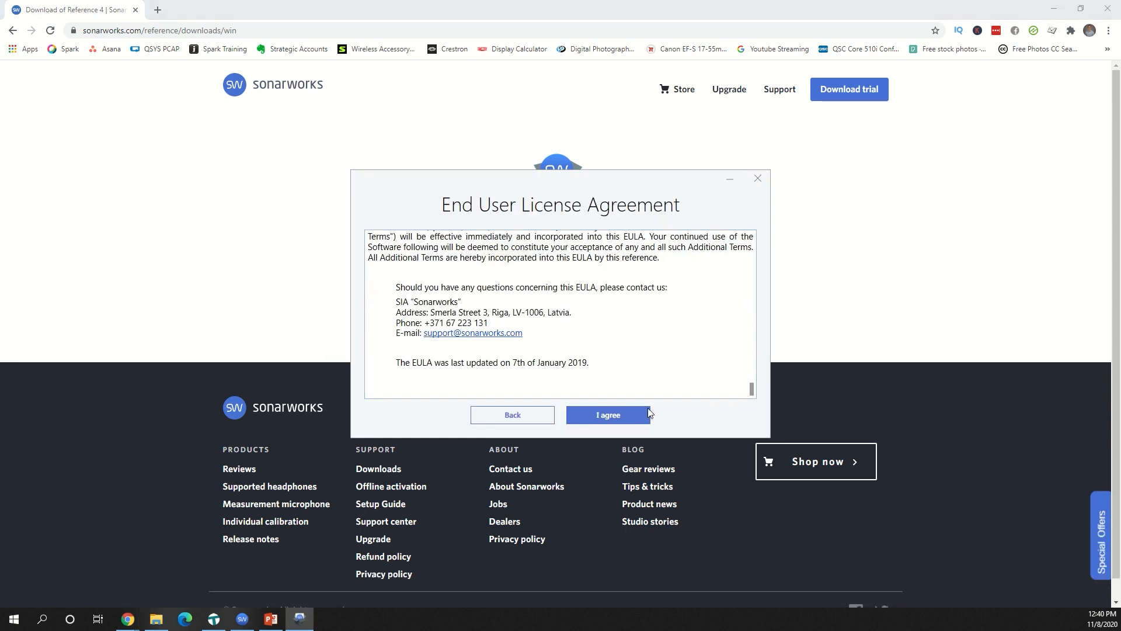
Step: Accept the EULA and install Reference 4 Studio Edition
{"action": "left_click", "coordinate": [607, 415]}
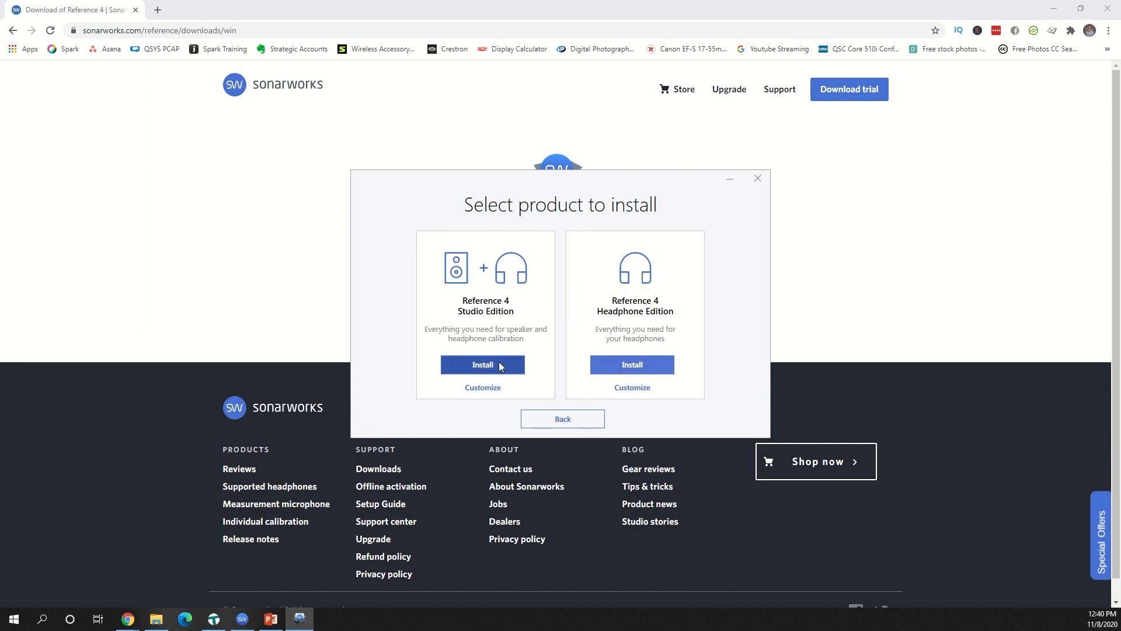
{"action": "left_click", "coordinate": [483, 364]}
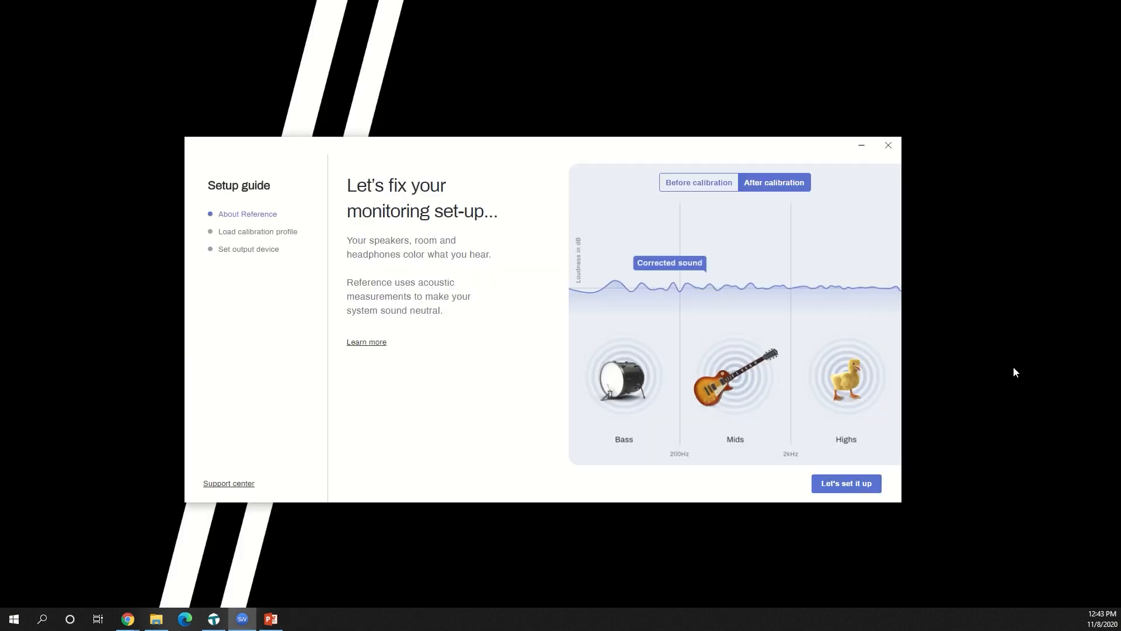
Step: Start the setup guide, choose speaker measurement and launch Reference 4 Measure
{"action": "left_click", "coordinate": [845, 484]}
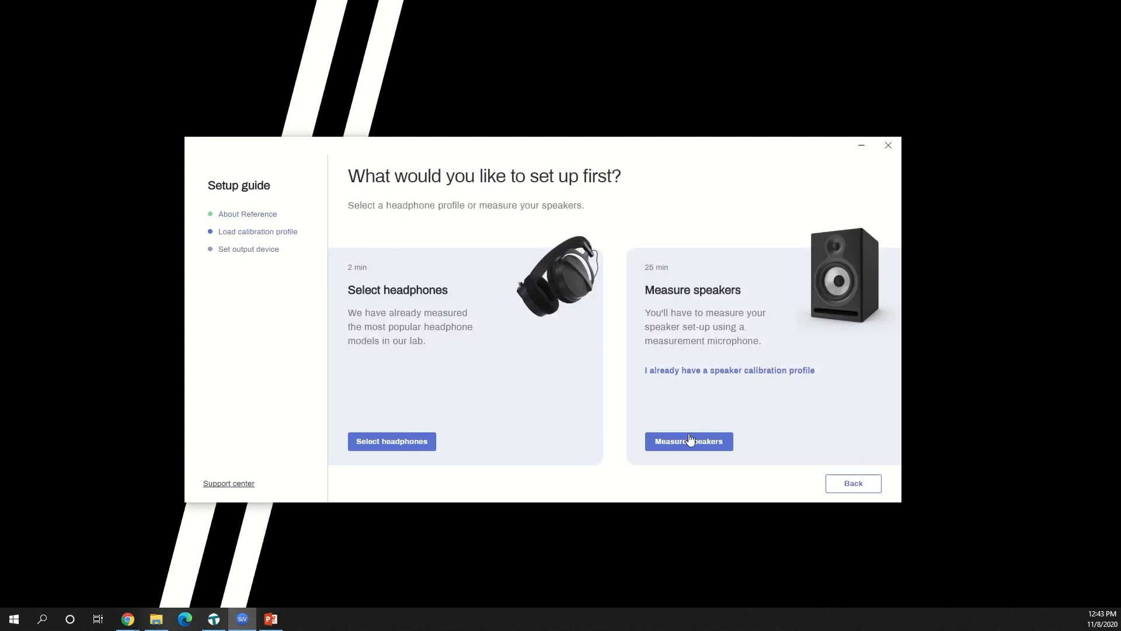
{"action": "left_click", "coordinate": [687, 442]}
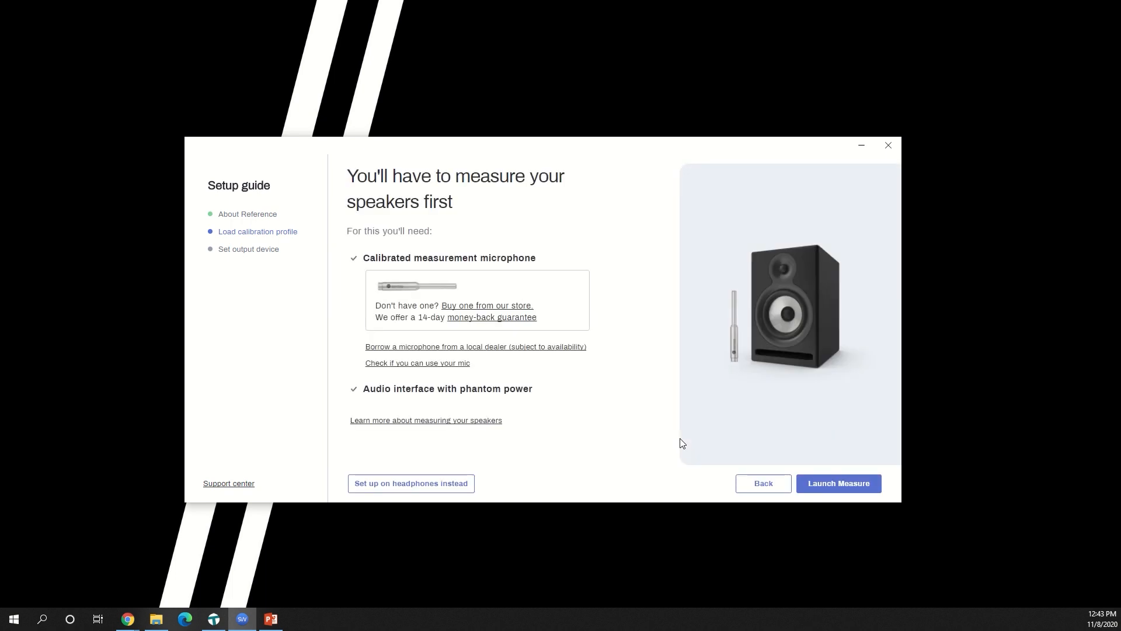
{"action": "mouse_move", "coordinate": [677, 444]}
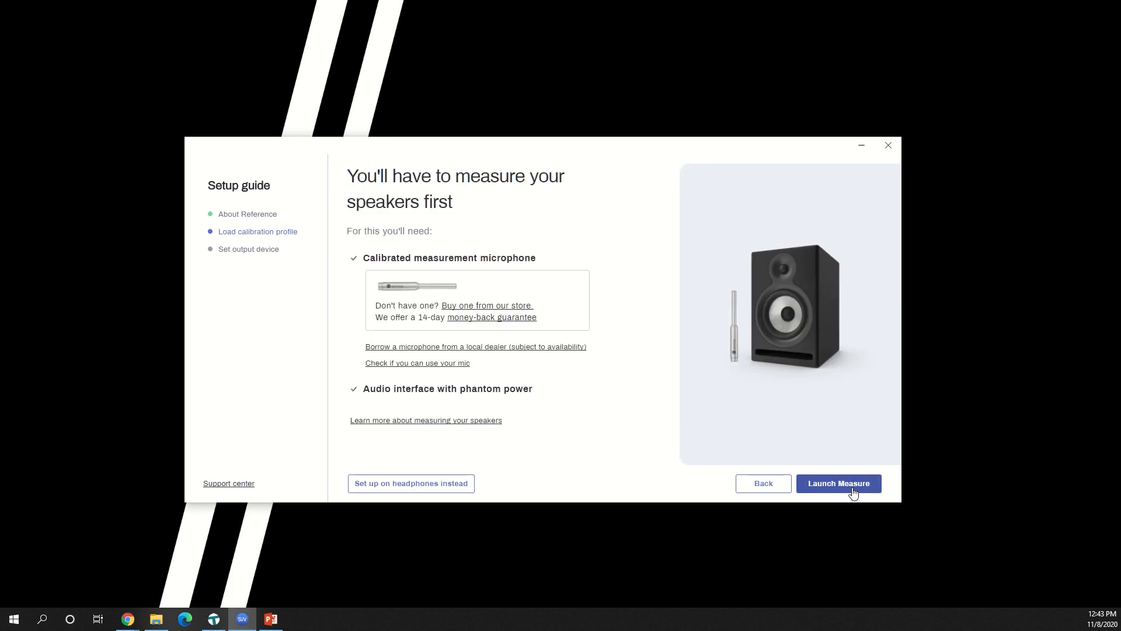
{"action": "left_click", "coordinate": [837, 482]}
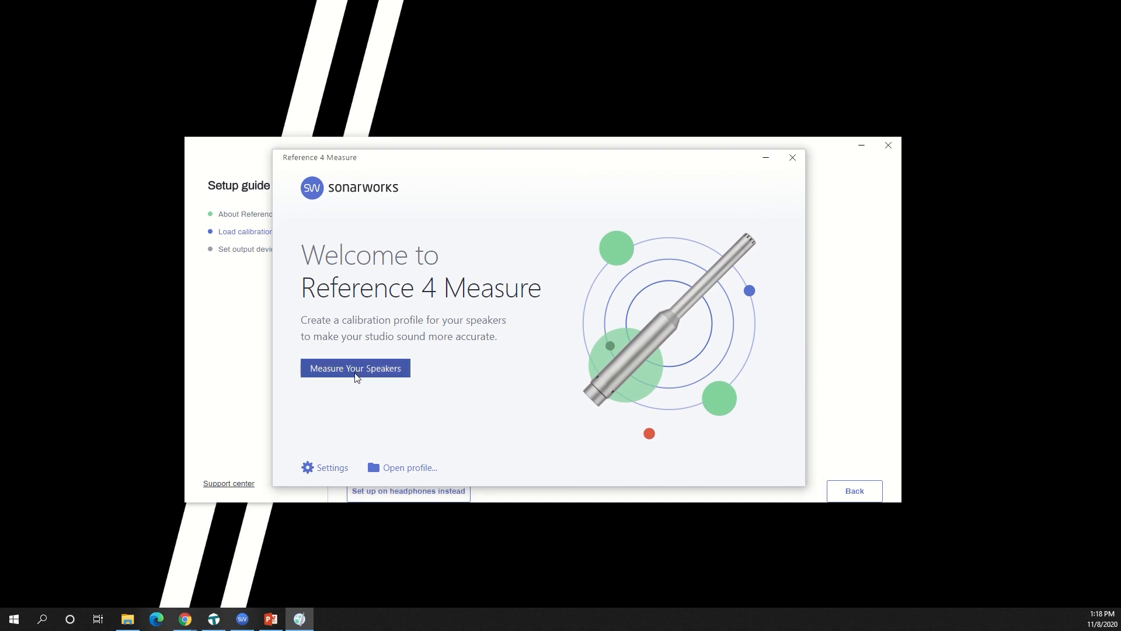
Step: Begin measuring the speakers and confirm the single-audio-interface checklist item
{"action": "left_click", "coordinate": [355, 368]}
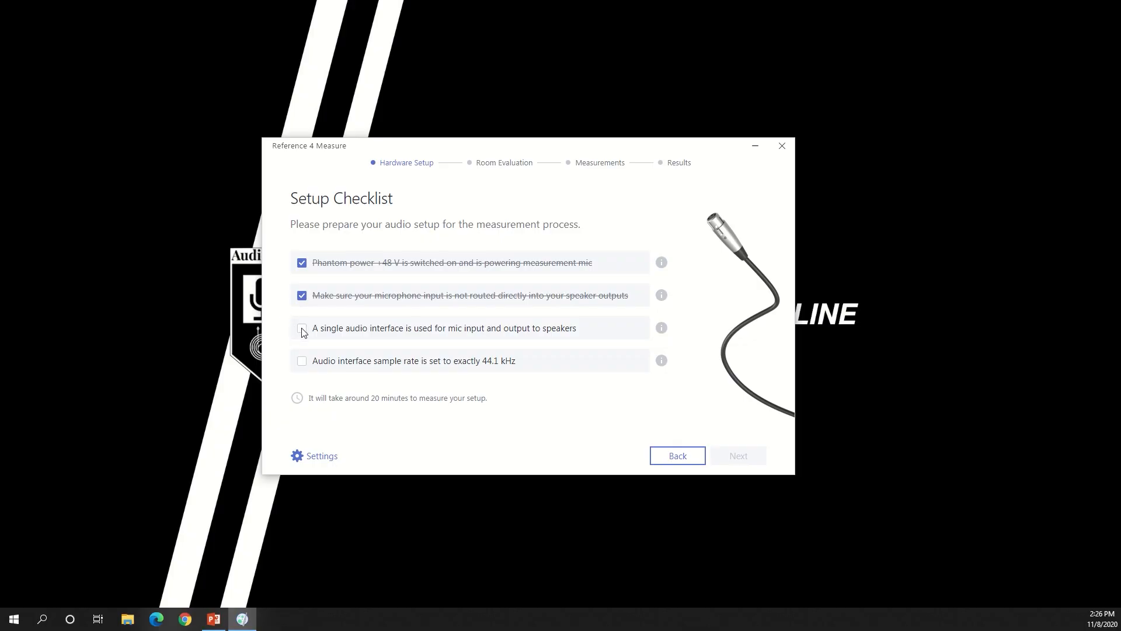
{"action": "left_click", "coordinate": [302, 327]}
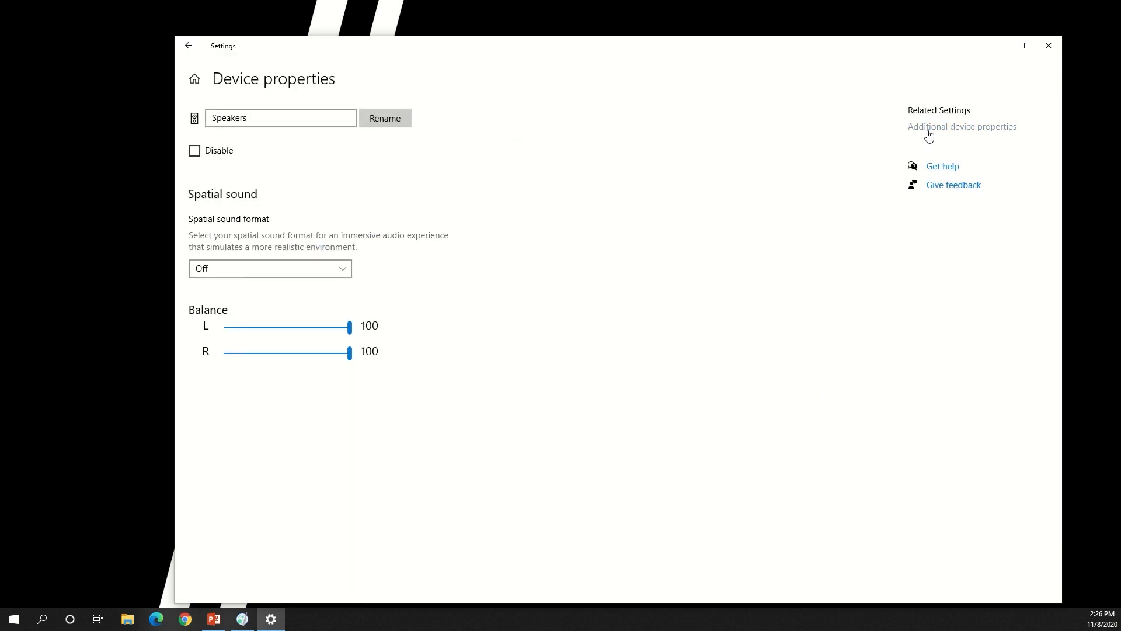
Step: Review the speakers' additional device properties, keeping the 24 bit, 48000 Hz format
{"action": "left_click", "coordinate": [961, 126]}
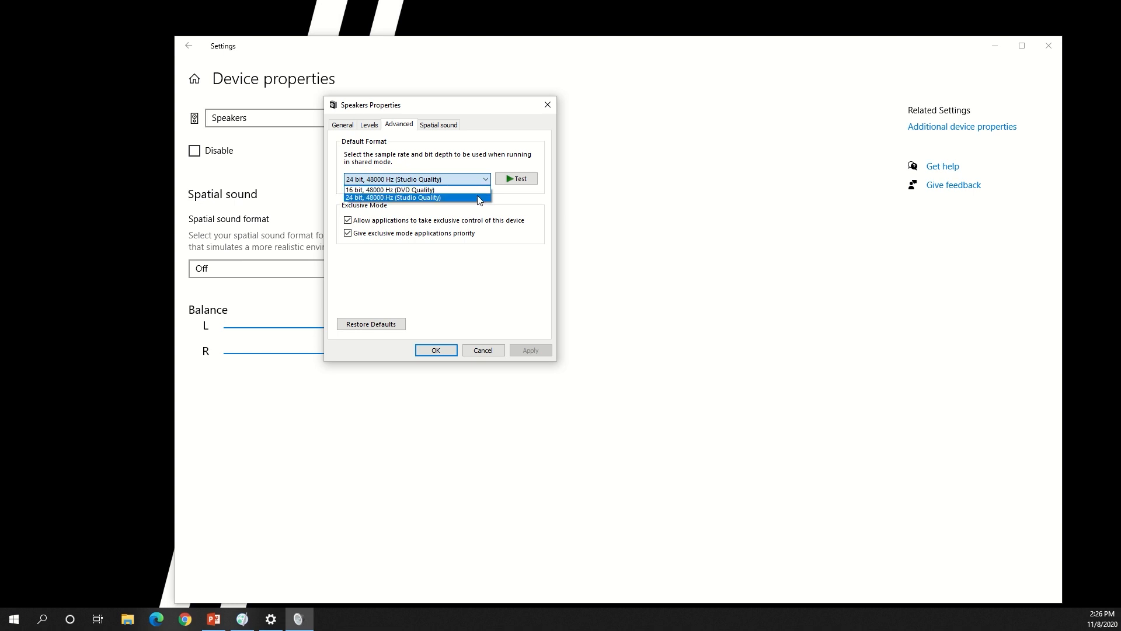
{"action": "left_click", "coordinate": [435, 349]}
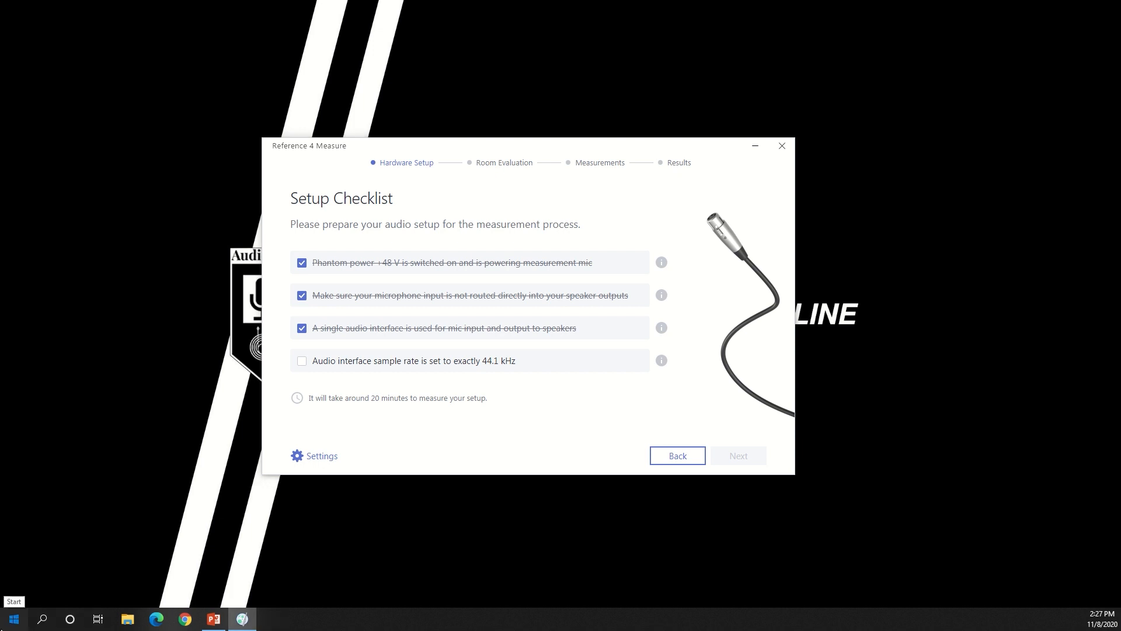
Step: Set the Scarlett 2i2 interface sample rate to 44100 and close its device settings
{"action": "left_click", "coordinate": [210, 220]}
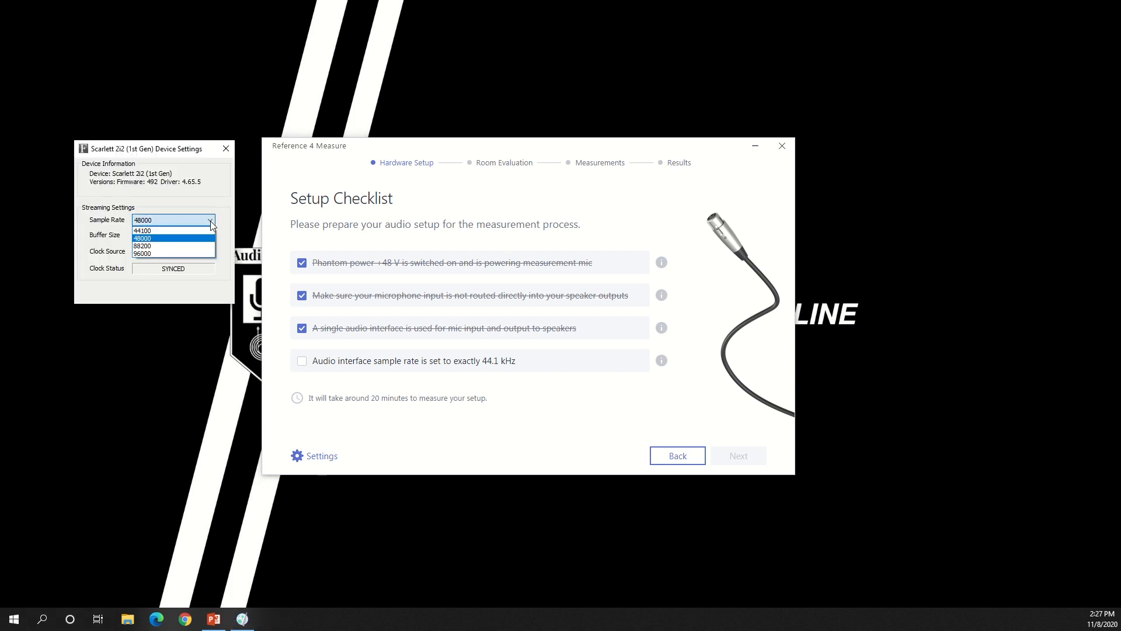
{"action": "left_click", "coordinate": [142, 230]}
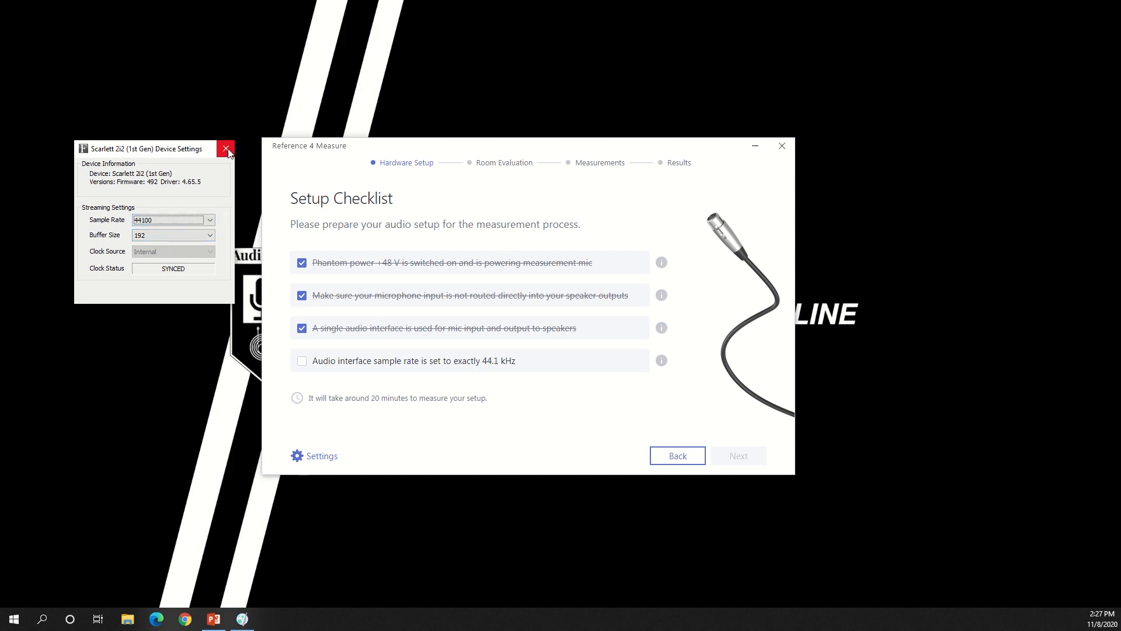
{"action": "left_click", "coordinate": [226, 149]}
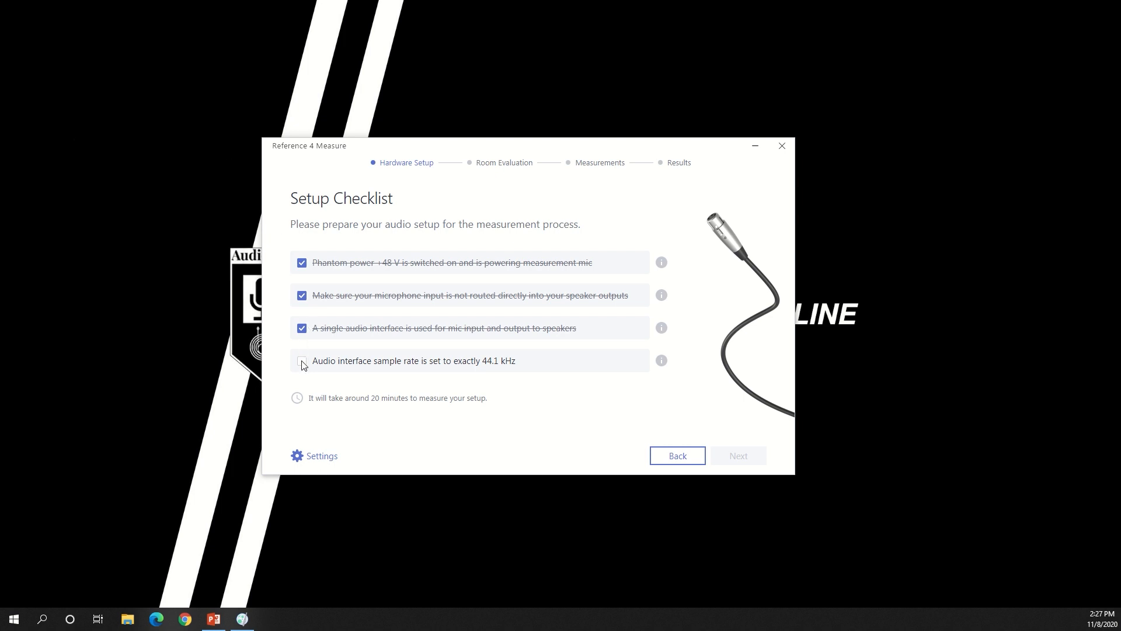
Step: Confirm the 44.1 kHz sample rate item and continue past the completed checklist
{"action": "left_click", "coordinate": [301, 361]}
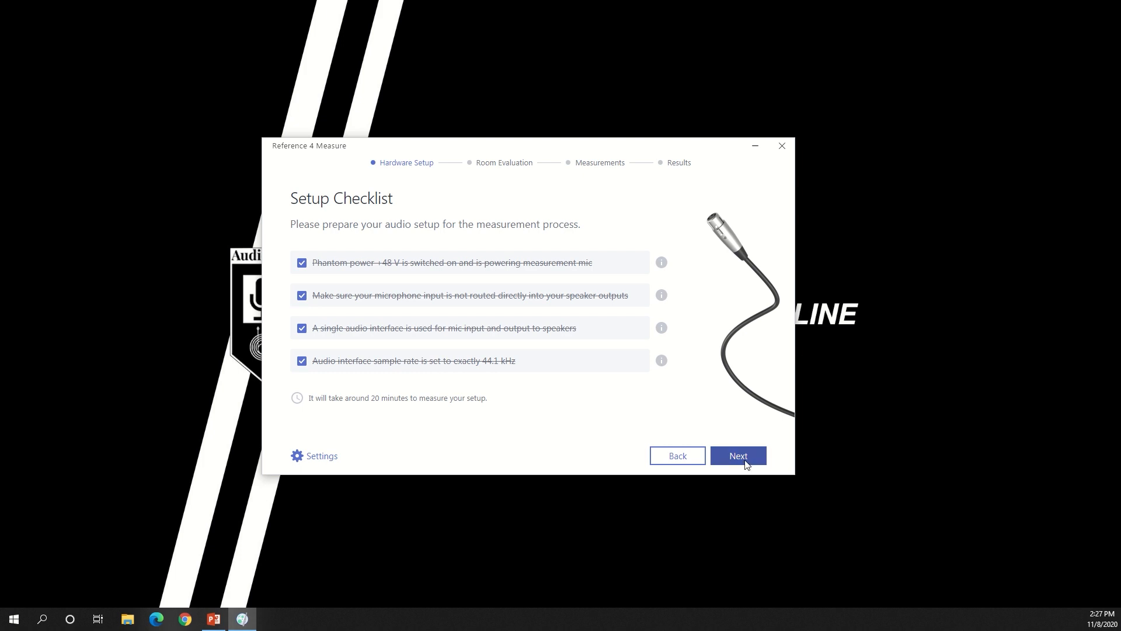
{"action": "left_click", "coordinate": [737, 455]}
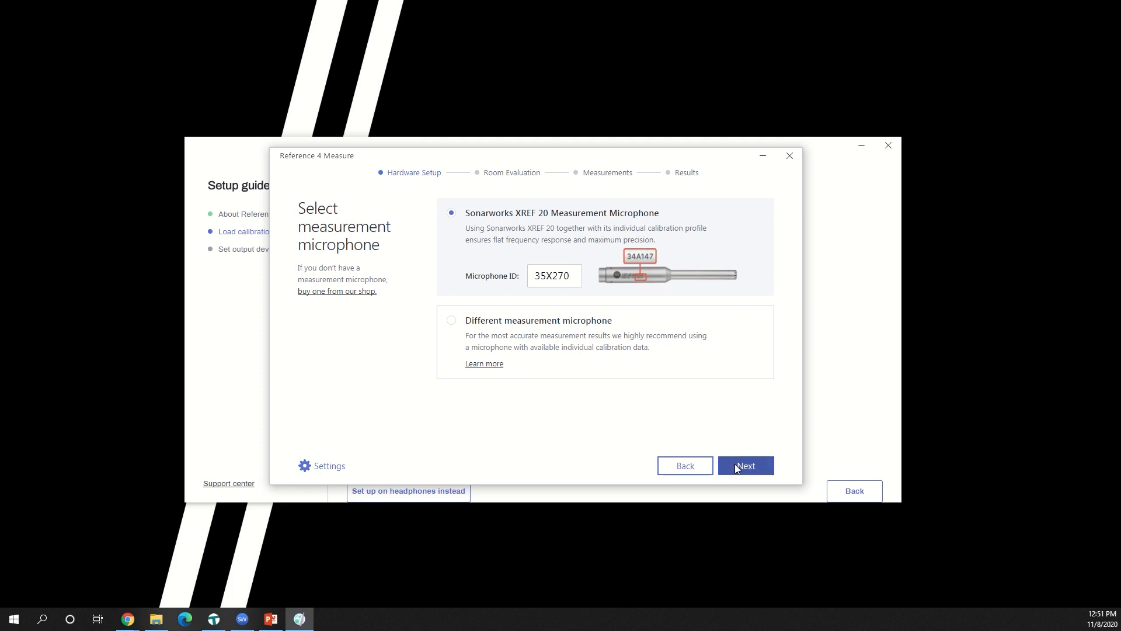
Step: Register XREF 20 microphone ID 35X270 and accept its calibration profile
{"action": "left_click", "coordinate": [745, 466]}
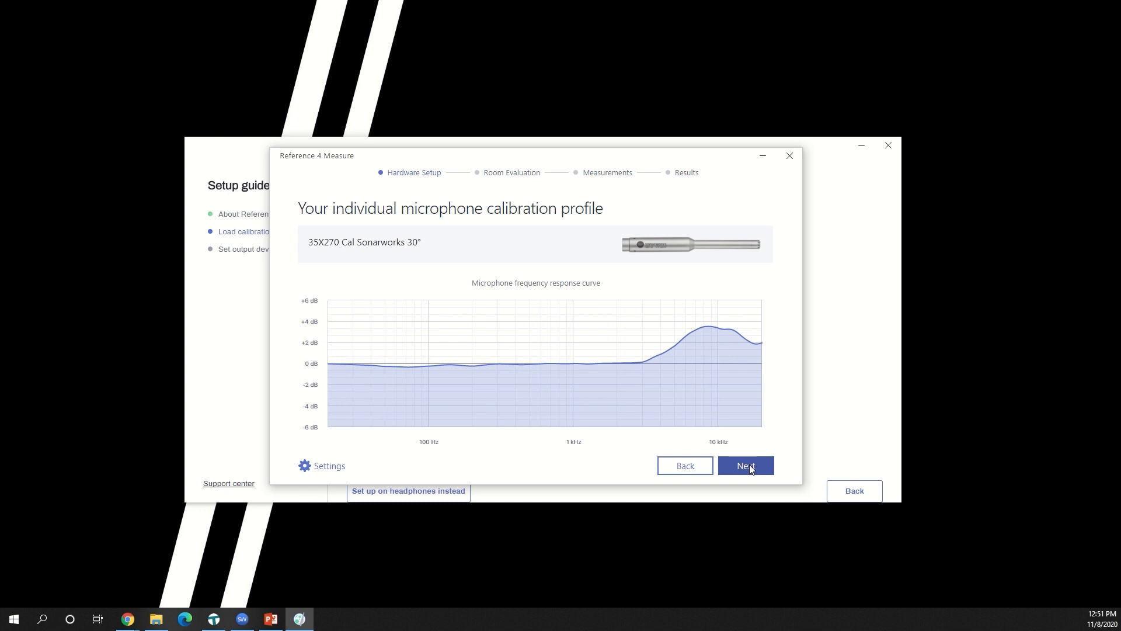
{"action": "left_click", "coordinate": [746, 464]}
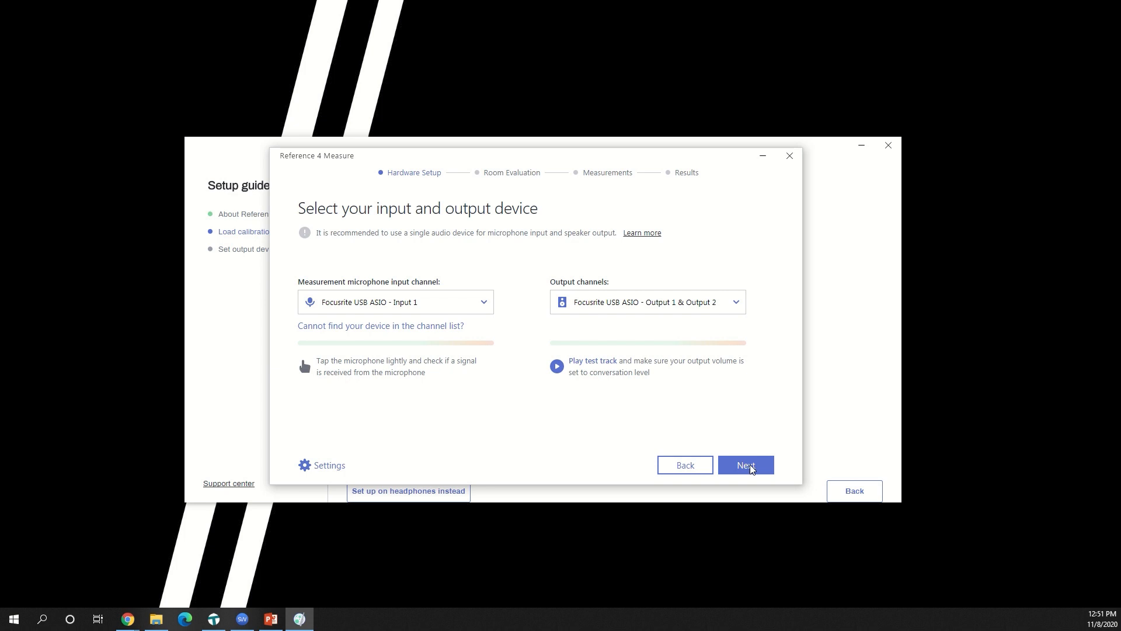
Step: Keep Focusrite USB ASIO Input 1 as the measurement microphone input
{"action": "left_click", "coordinate": [395, 302]}
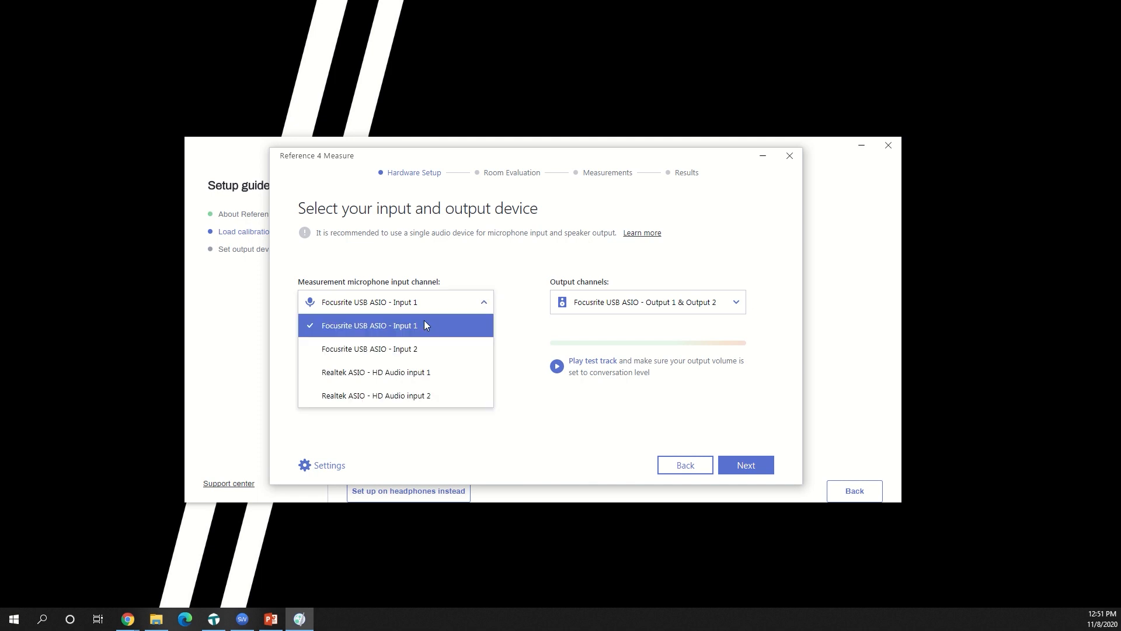
{"action": "left_click", "coordinate": [370, 325]}
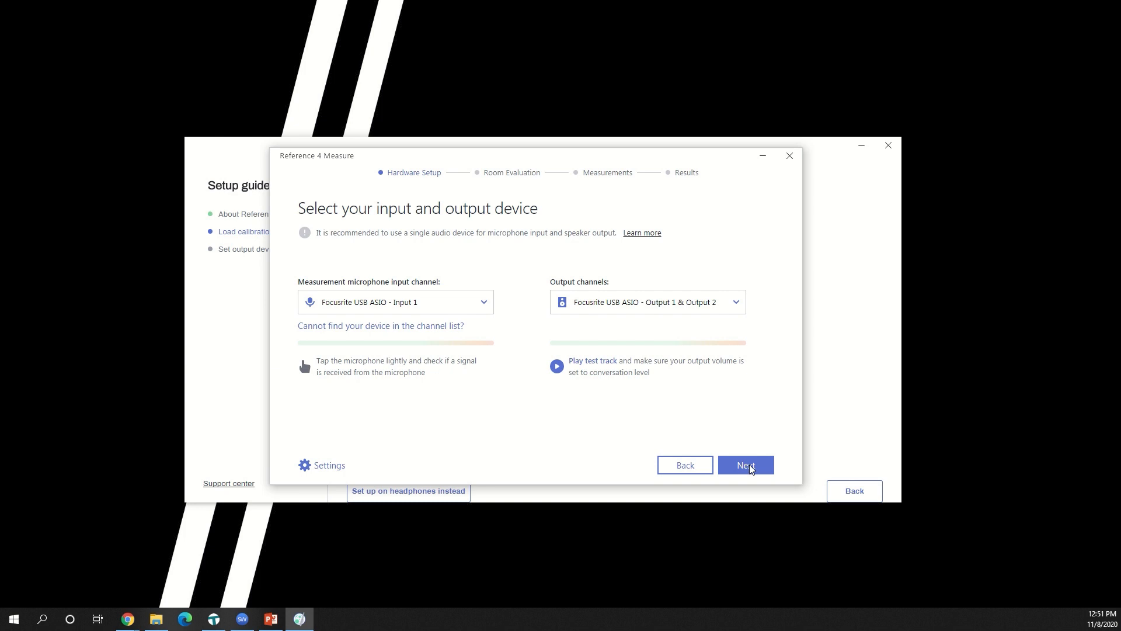
Step: Verify the Focusrite output signal and continue to Room Evaluation's mic gain step
{"action": "left_click", "coordinate": [555, 366]}
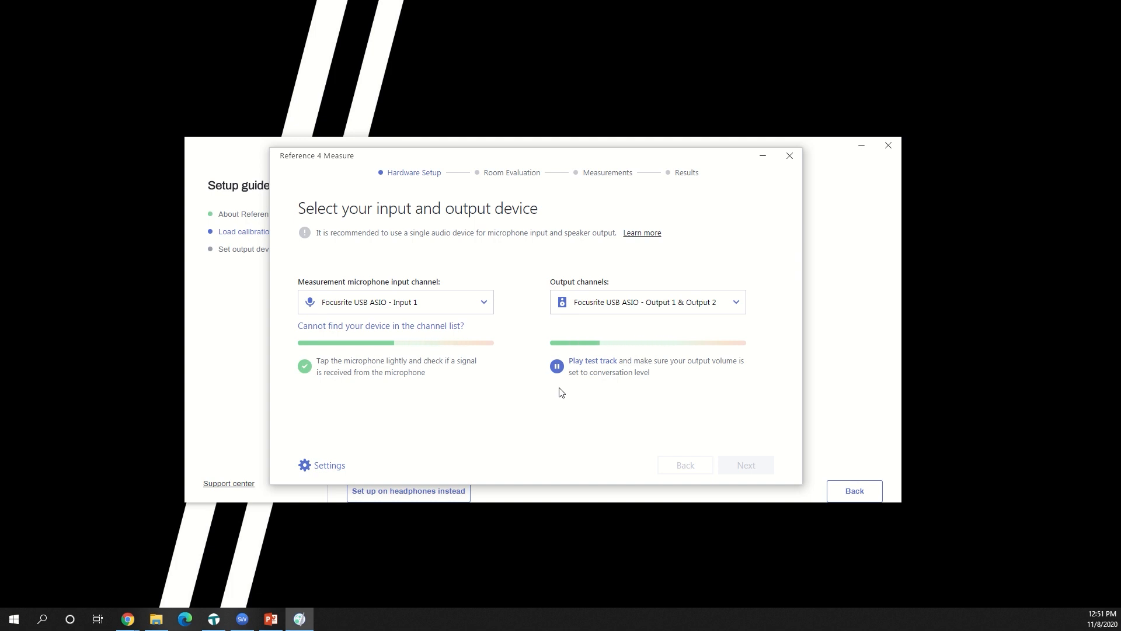
{"action": "left_click", "coordinate": [557, 365]}
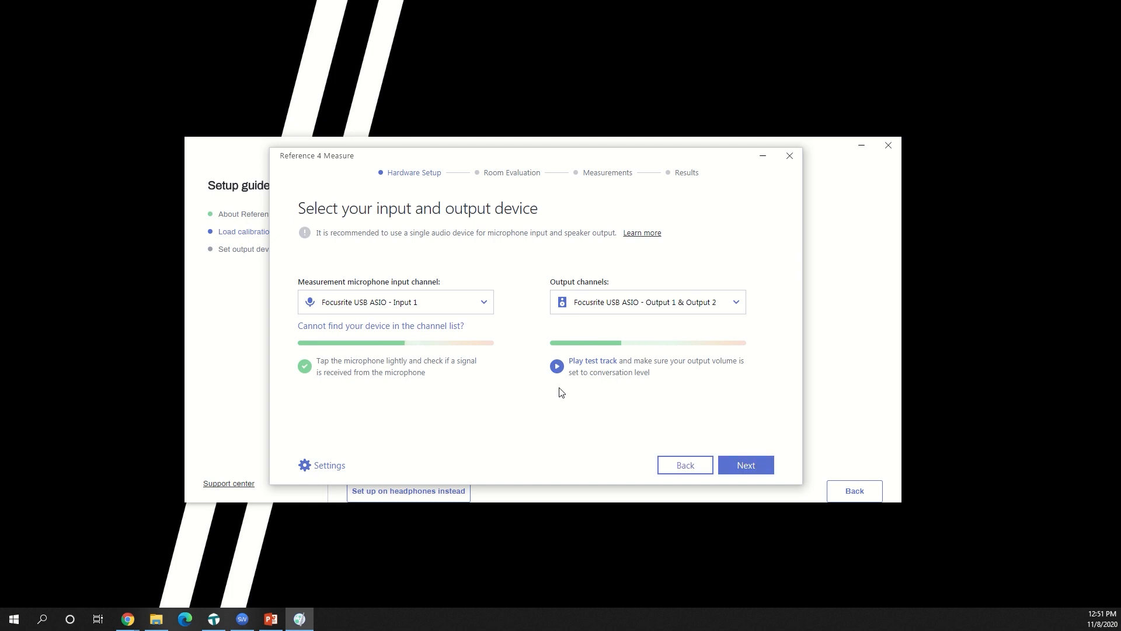
{"action": "left_click", "coordinate": [745, 466]}
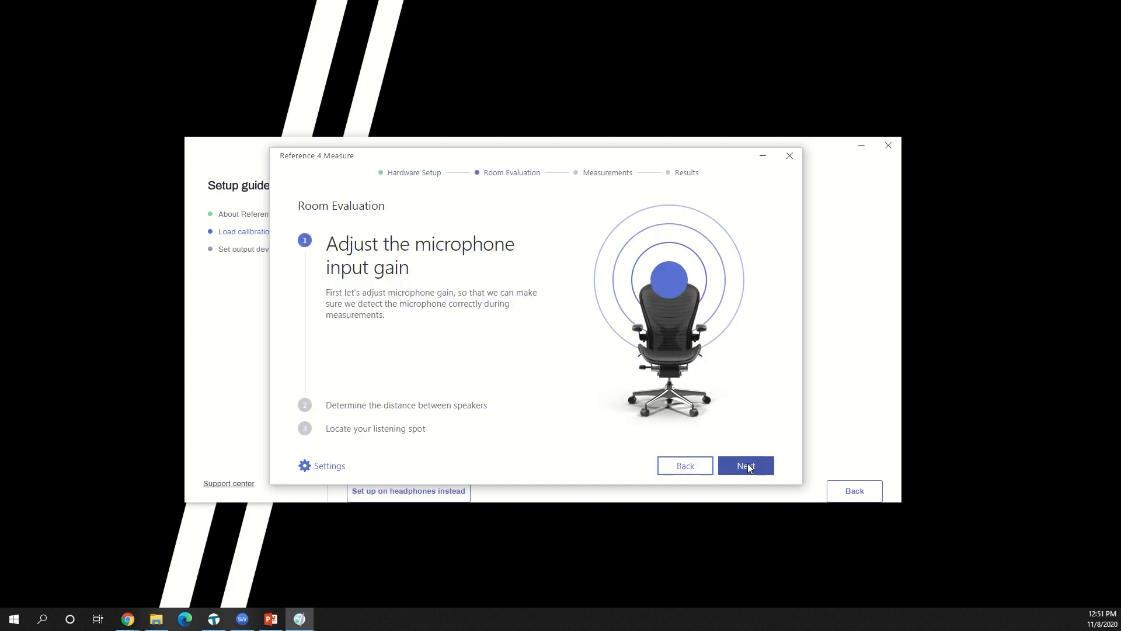
Step: Go through the measurement-signal tutorial, playing and pausing the sample signals
{"action": "left_click", "coordinate": [745, 466]}
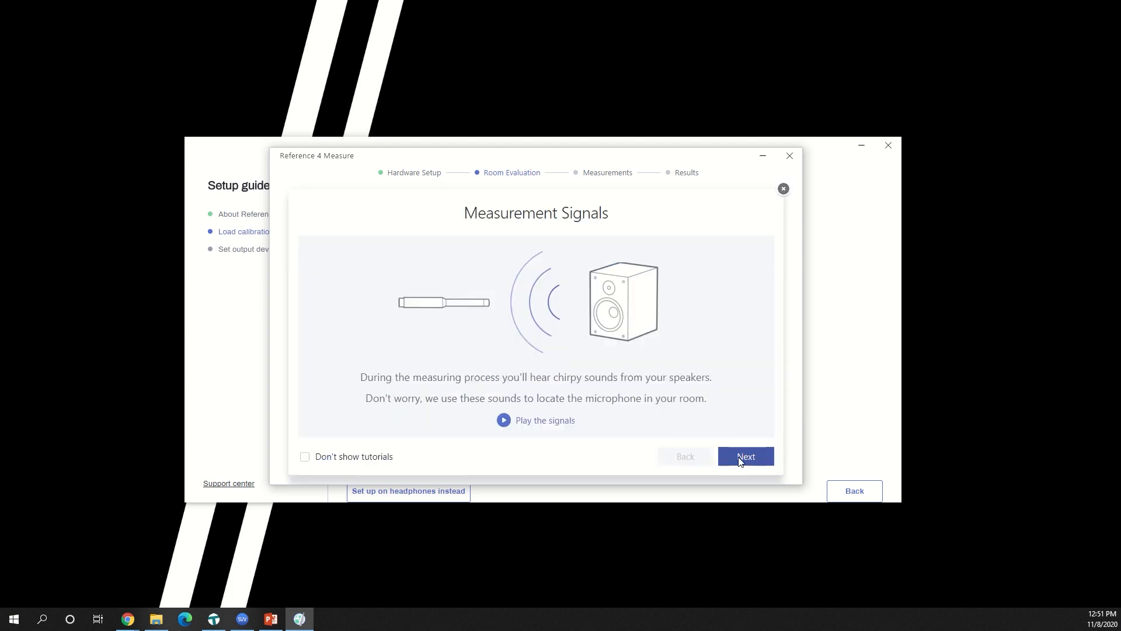
{"action": "left_click", "coordinate": [504, 420]}
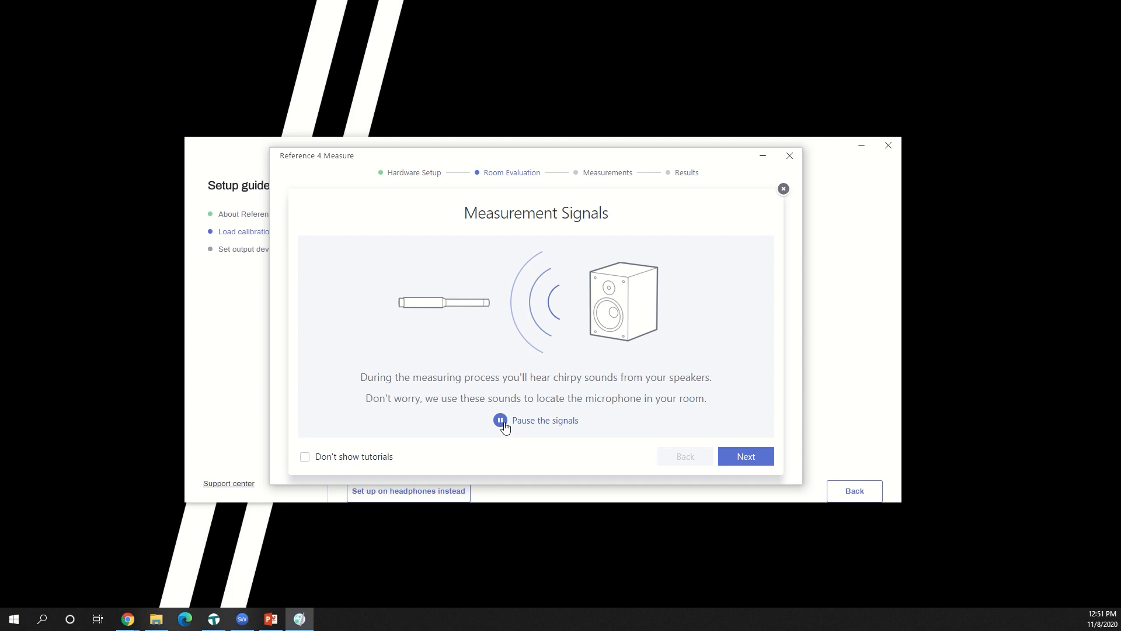
{"action": "left_click", "coordinate": [501, 420]}
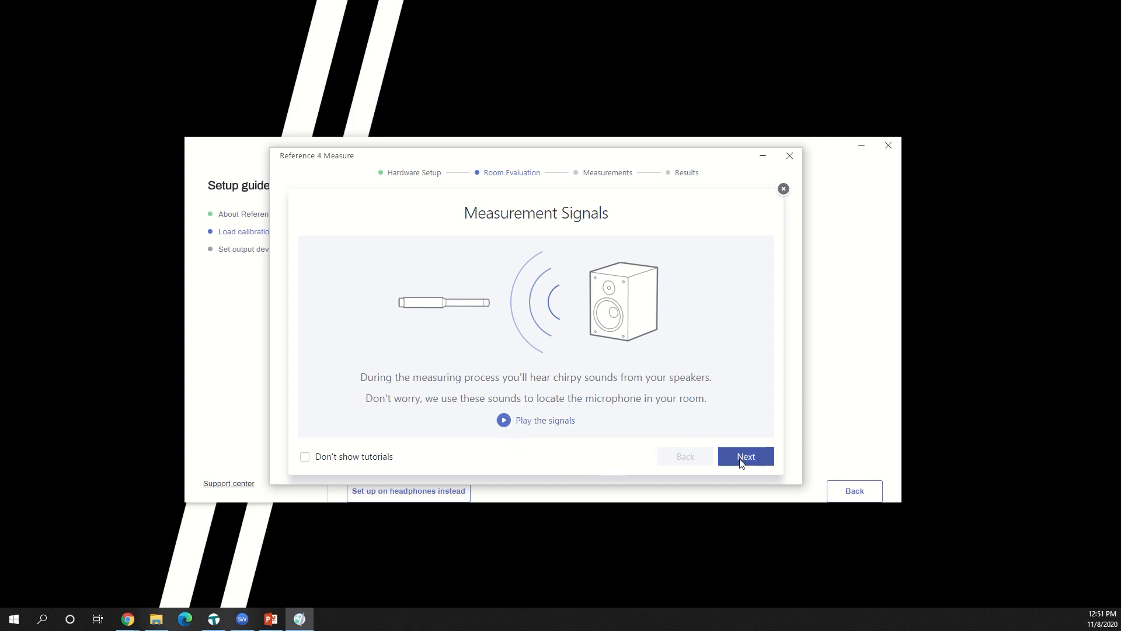
{"action": "left_click", "coordinate": [745, 457]}
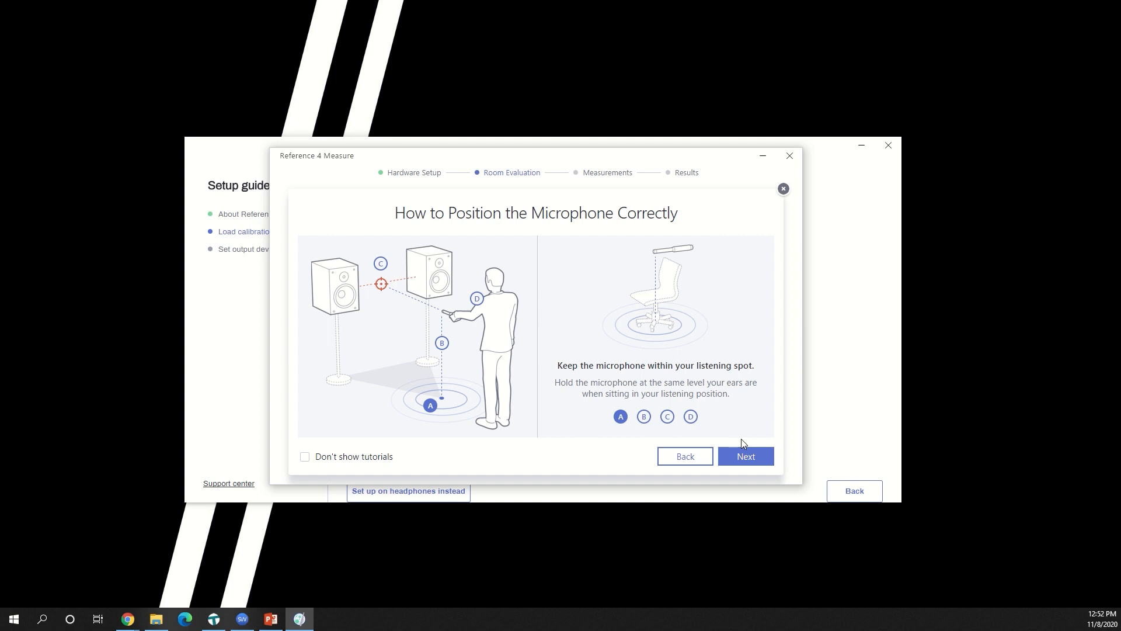
{"action": "mouse_move", "coordinate": [728, 423]}
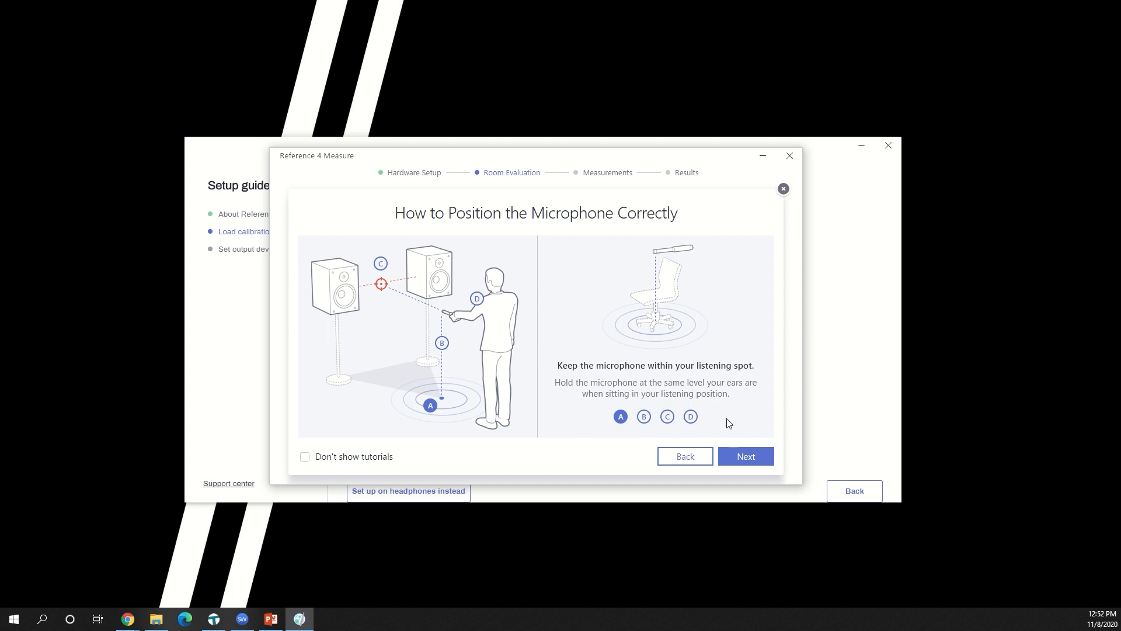
Step: Step through the microphone positioning tips B, C and D and finish the tutorial
{"action": "left_click", "coordinate": [643, 416]}
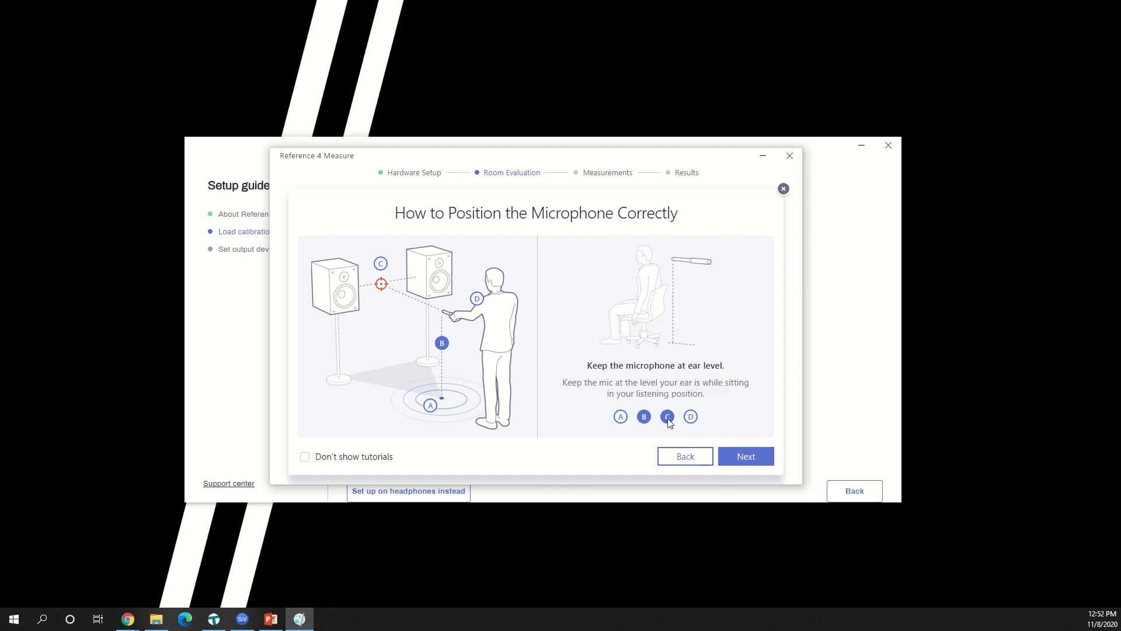
{"action": "left_click", "coordinate": [667, 416]}
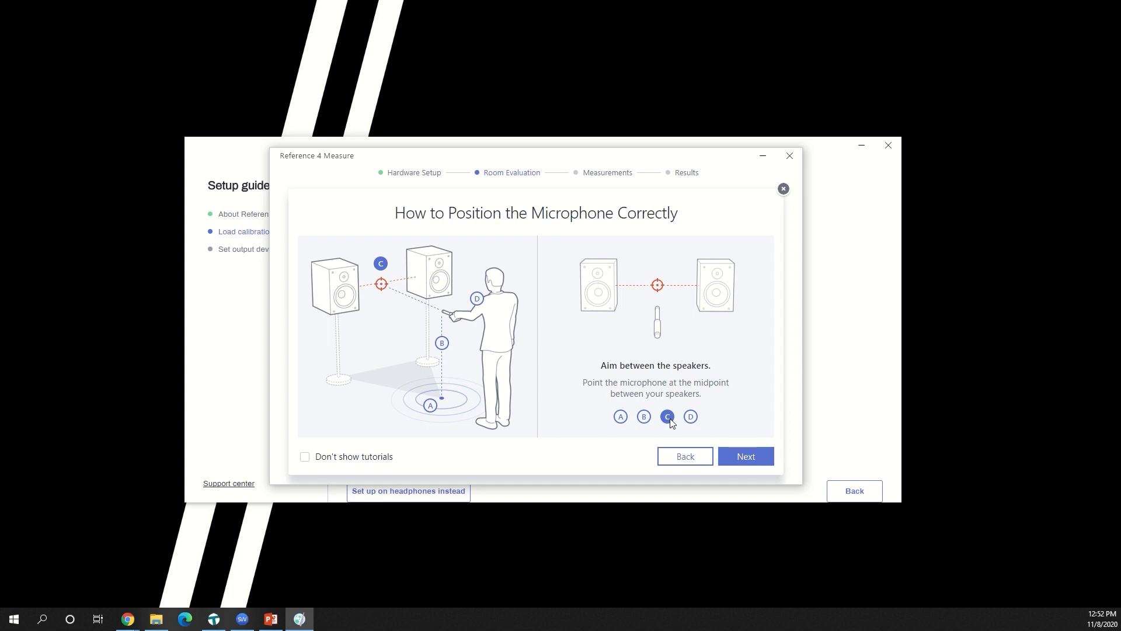
{"action": "left_click", "coordinate": [690, 417]}
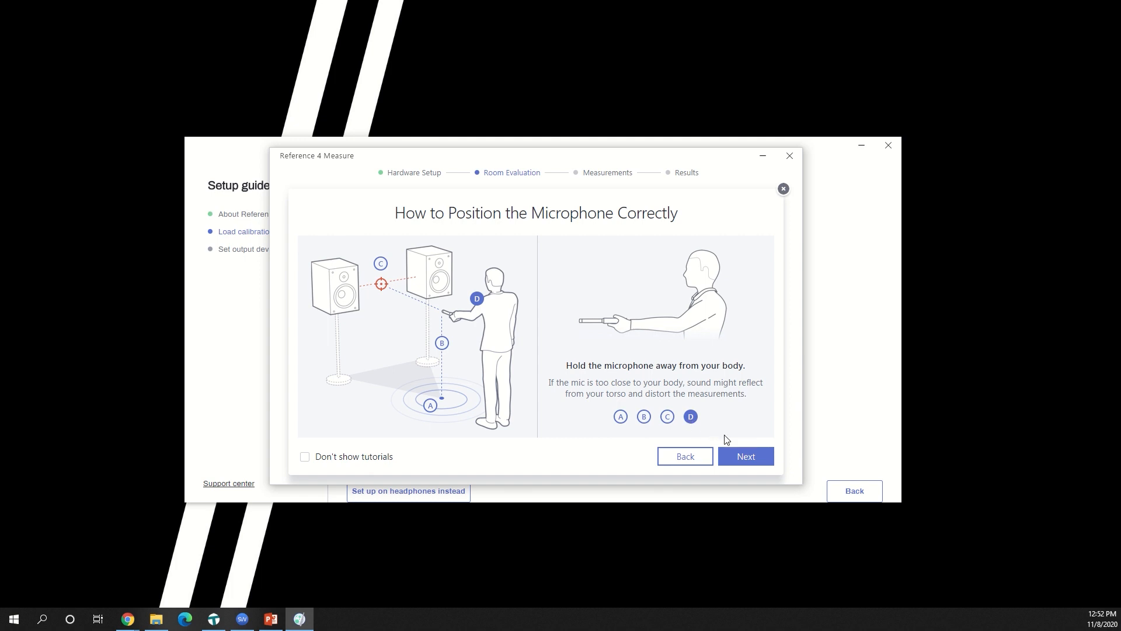
{"action": "left_click", "coordinate": [745, 456]}
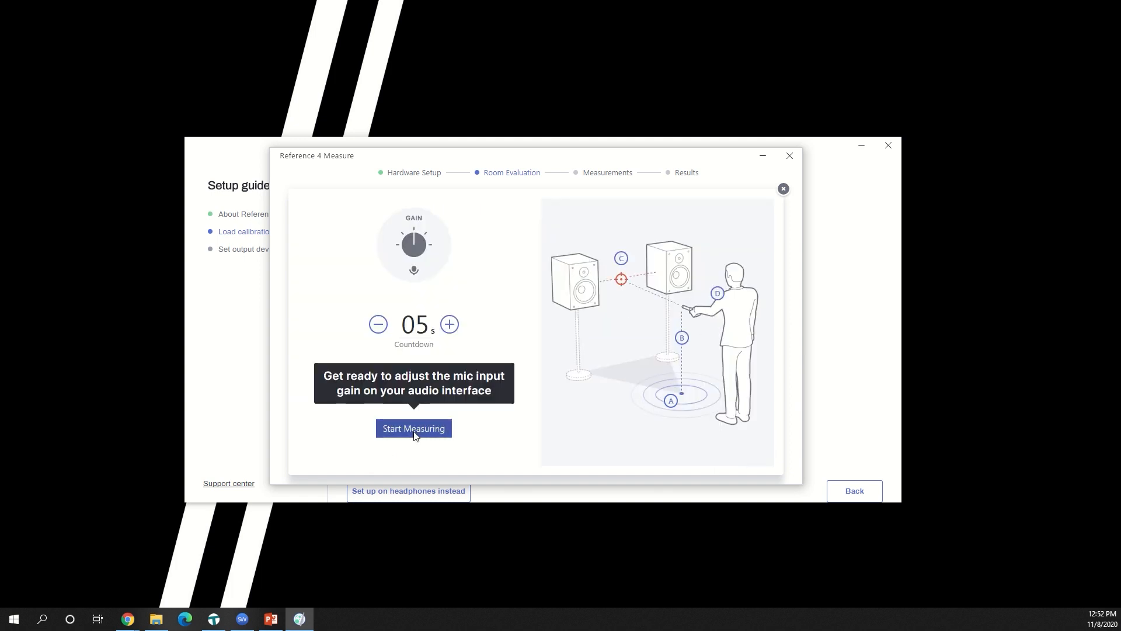
Step: Measure the microphone input gain until it is reported as OK
{"action": "left_click", "coordinate": [413, 428]}
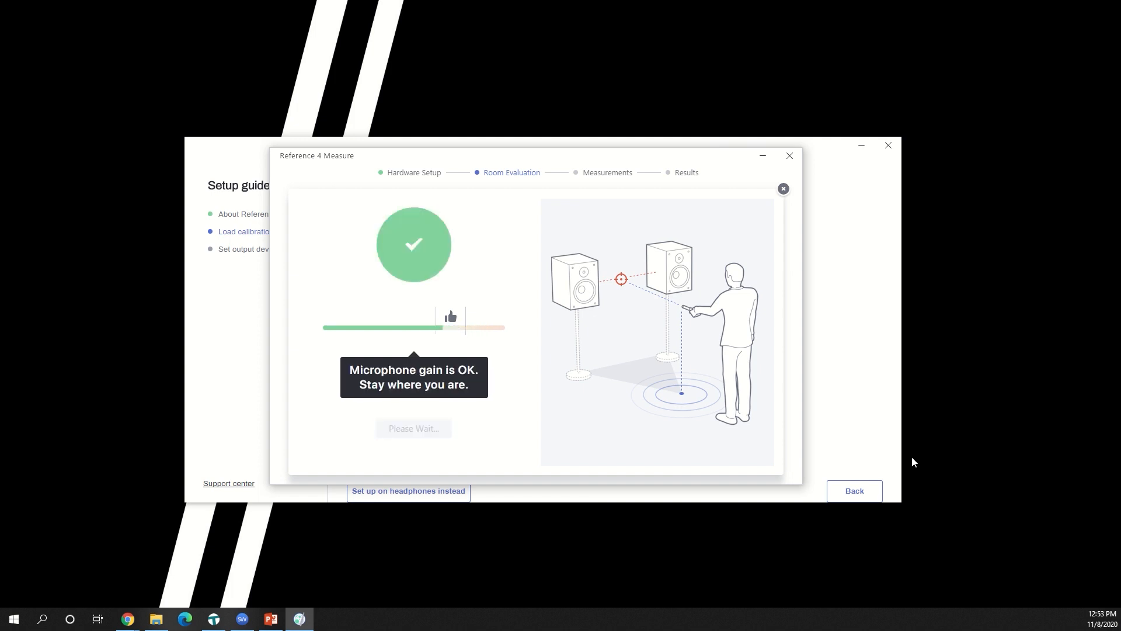
{"action": "left_click", "coordinate": [414, 428]}
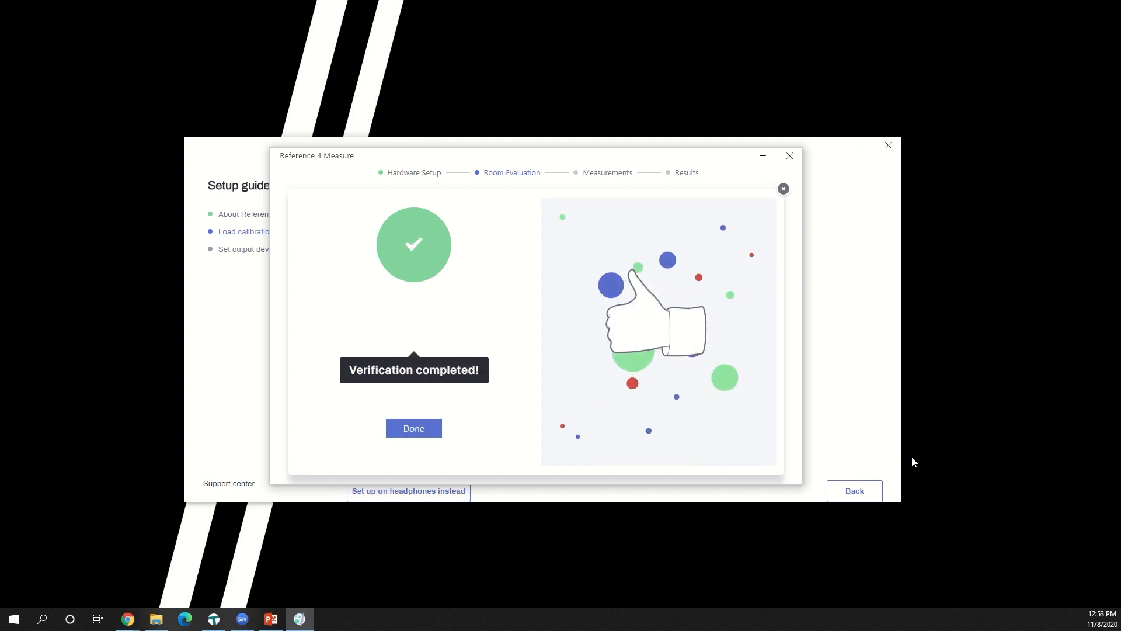
Step: Finish the gain verification and begin the speaker-distance measurement step
{"action": "left_click", "coordinate": [413, 427]}
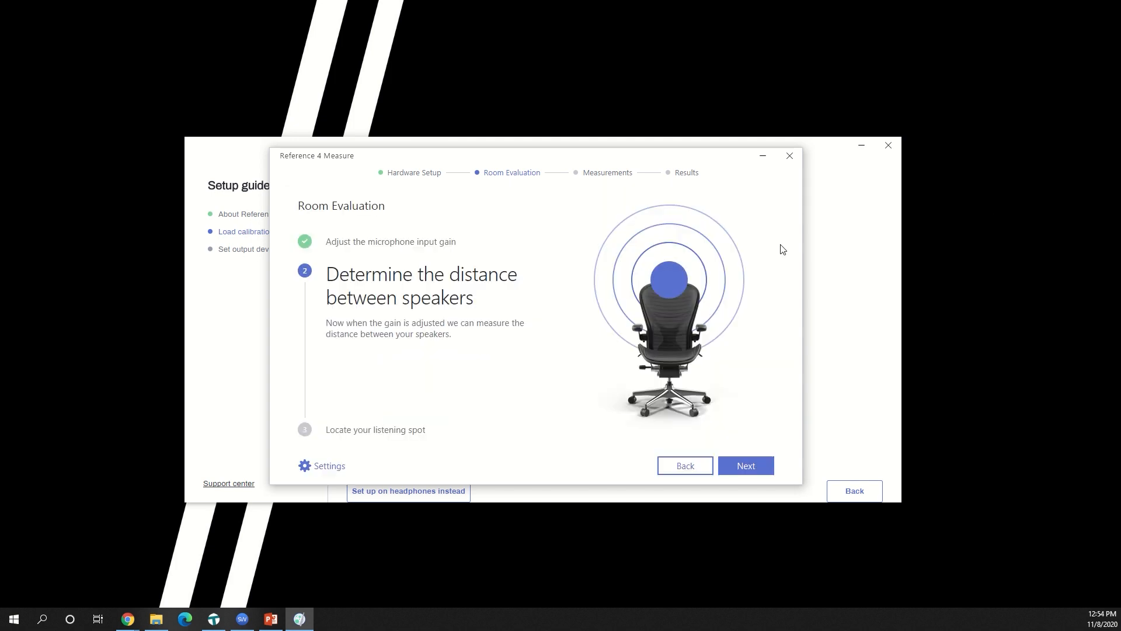
{"action": "left_click", "coordinate": [745, 466]}
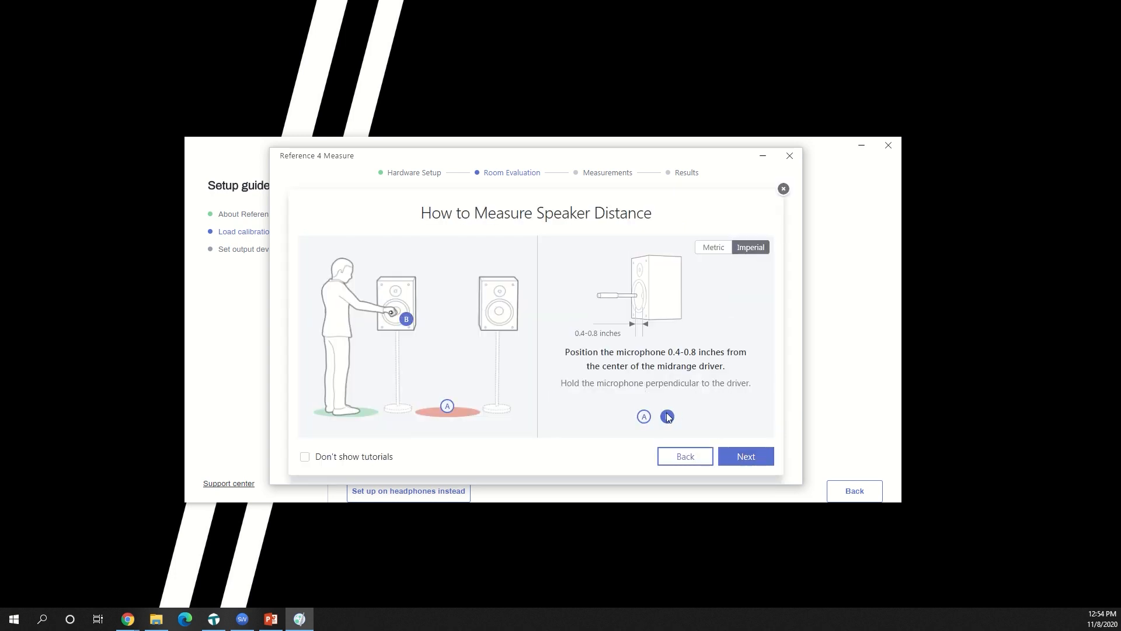
{"action": "mouse_move", "coordinate": [707, 420]}
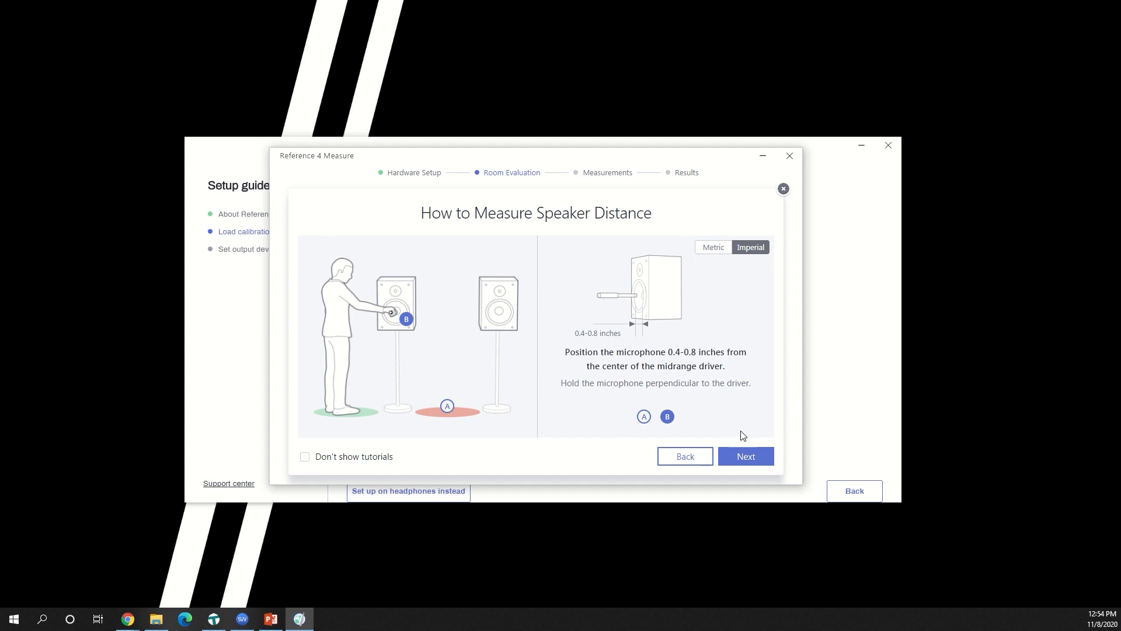
Step: Measure the left then right speaker distance, yielding a 3 ft 6 in spacing
{"action": "left_click", "coordinate": [745, 457]}
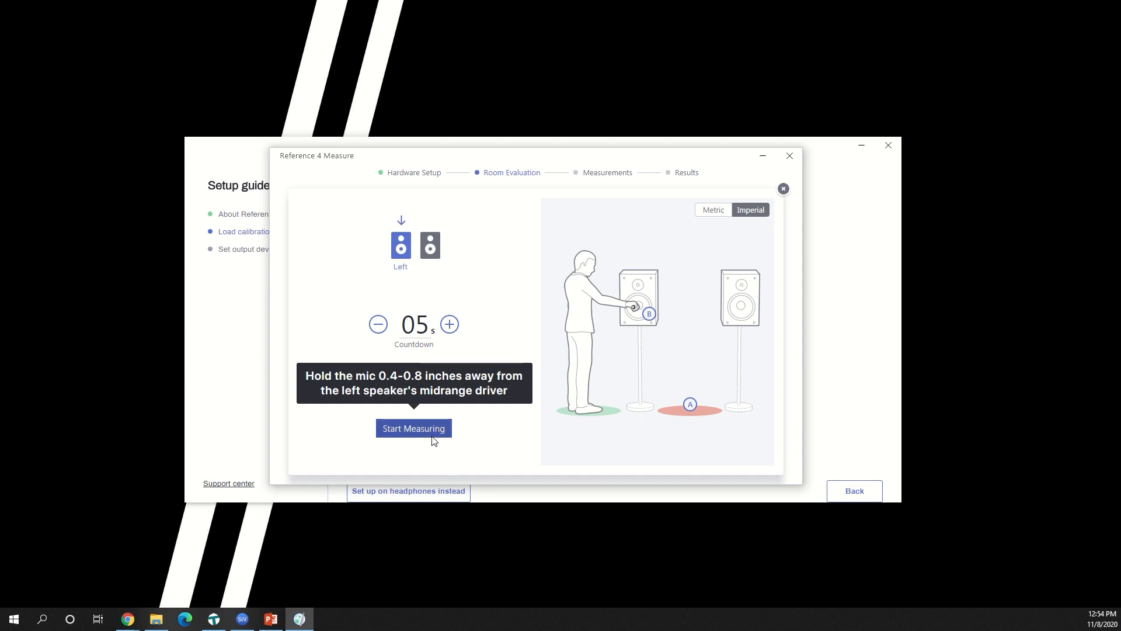
{"action": "left_click", "coordinate": [413, 429]}
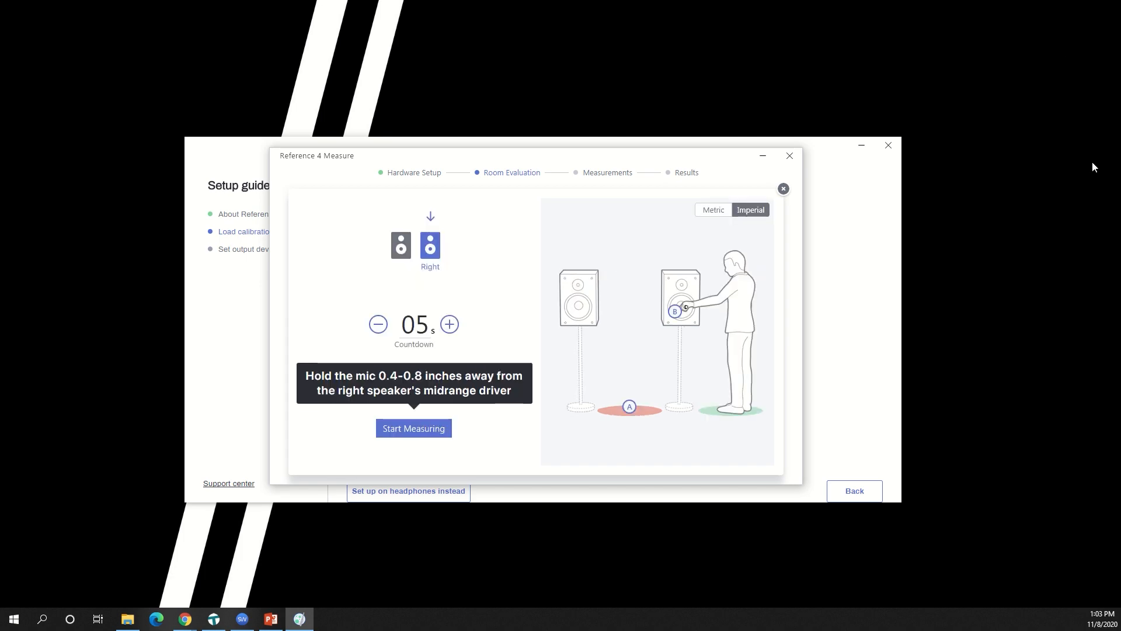
{"action": "left_click", "coordinate": [413, 428]}
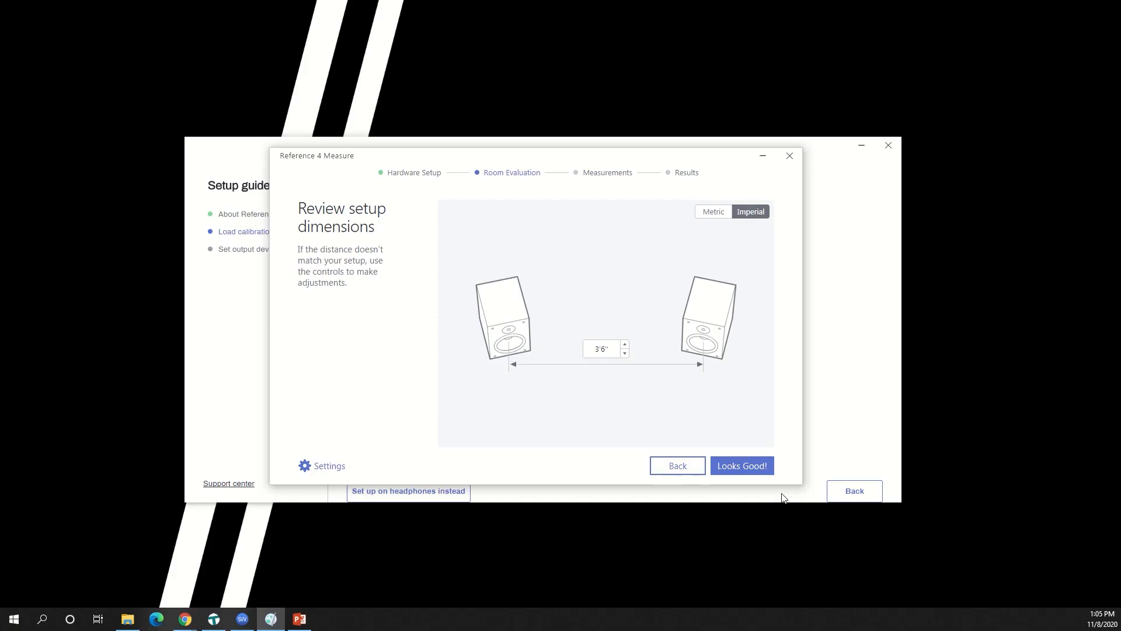
Step: Accept the 3'6" spacing, measure the listening position at 2'5" per speaker, and accept it
{"action": "left_click", "coordinate": [741, 466]}
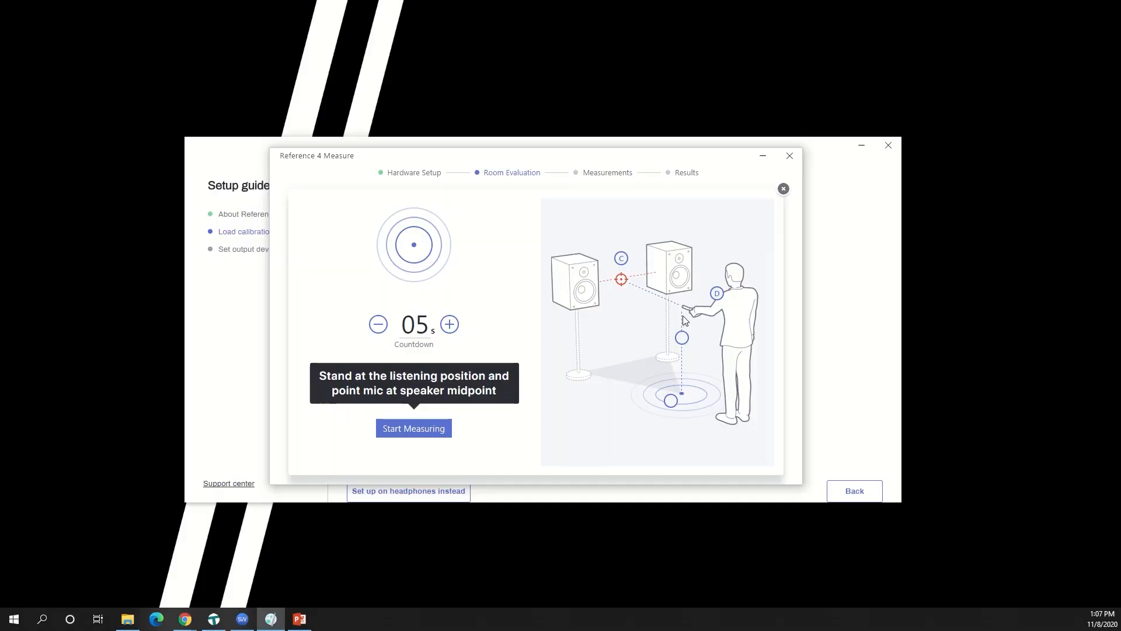
{"action": "mouse_move", "coordinate": [621, 259]}
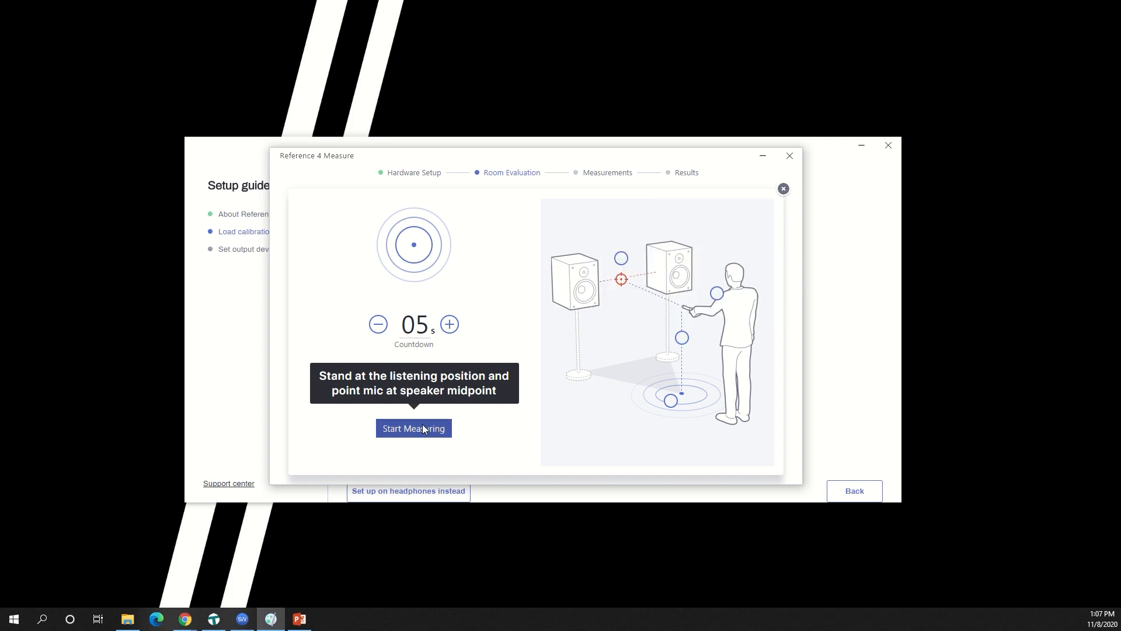
{"action": "left_click", "coordinate": [413, 428]}
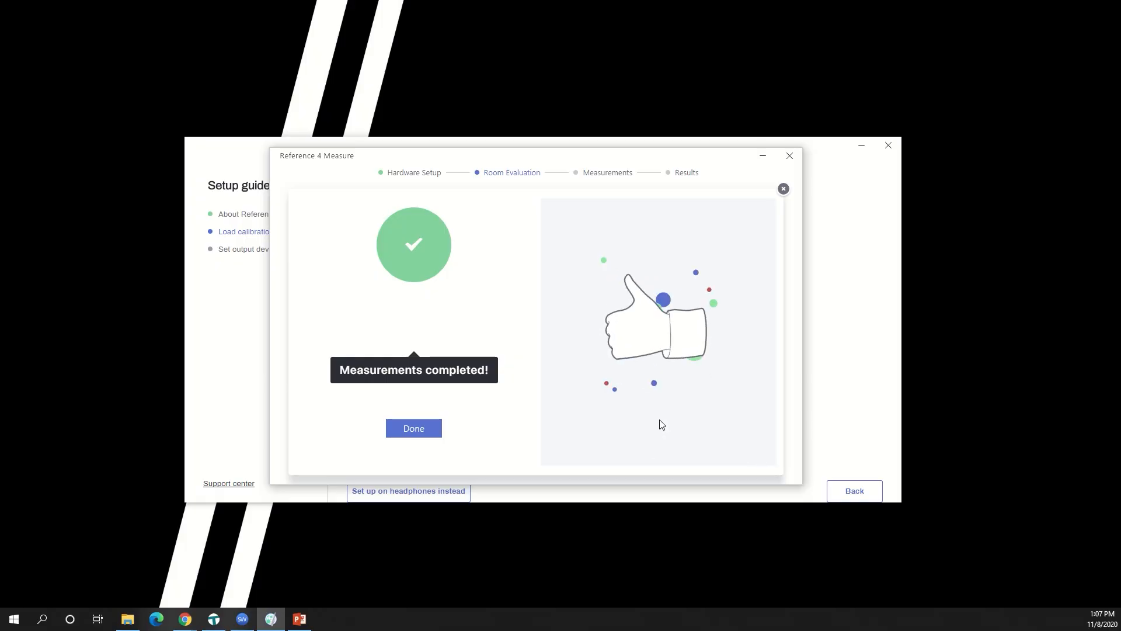
{"action": "left_click", "coordinate": [414, 428]}
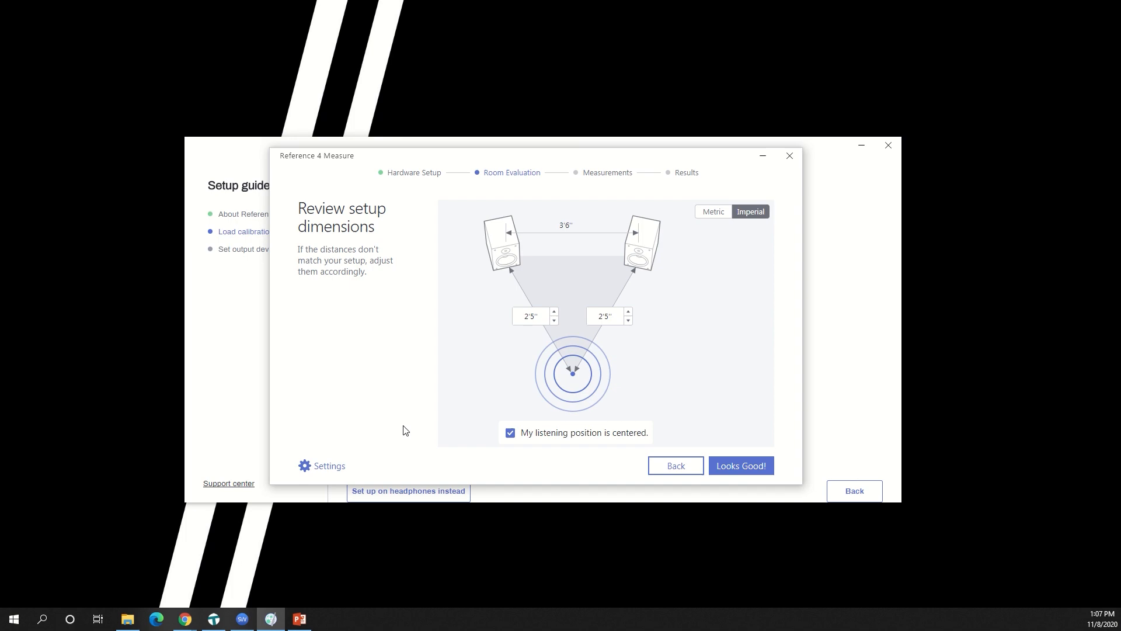
{"action": "mouse_move", "coordinate": [415, 423]}
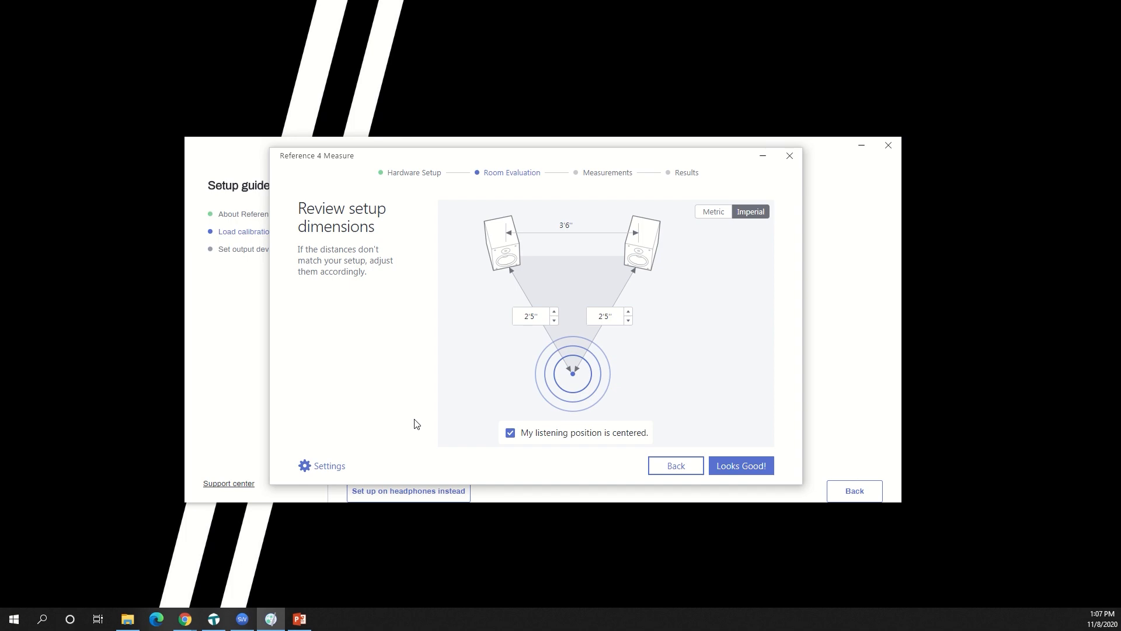
{"action": "left_click", "coordinate": [740, 466]}
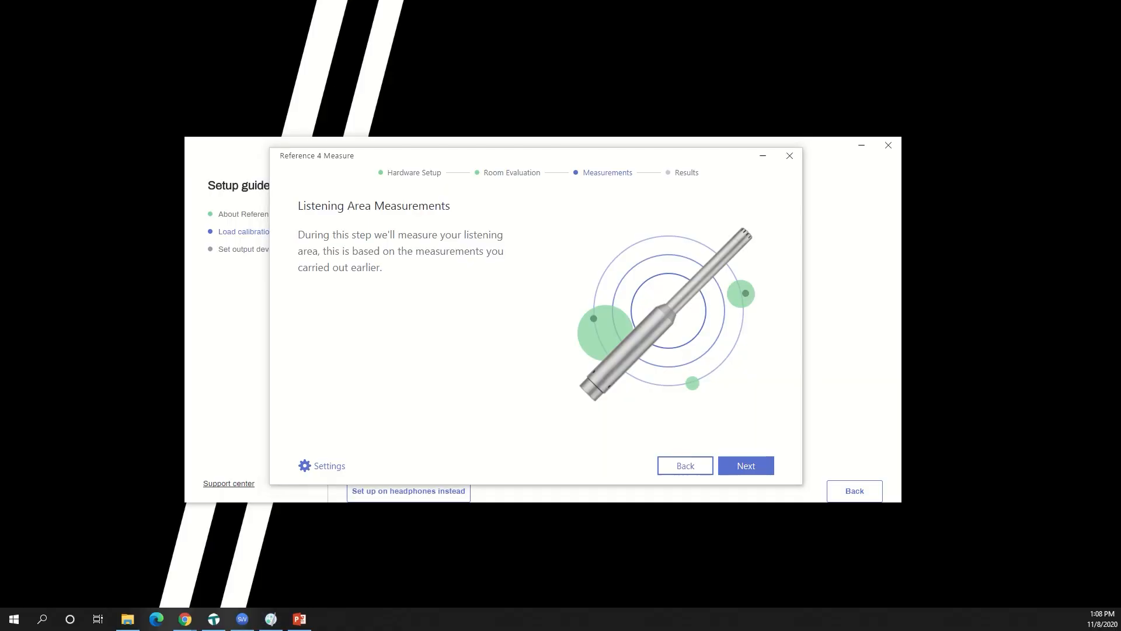
{"action": "mouse_move", "coordinate": [746, 466]}
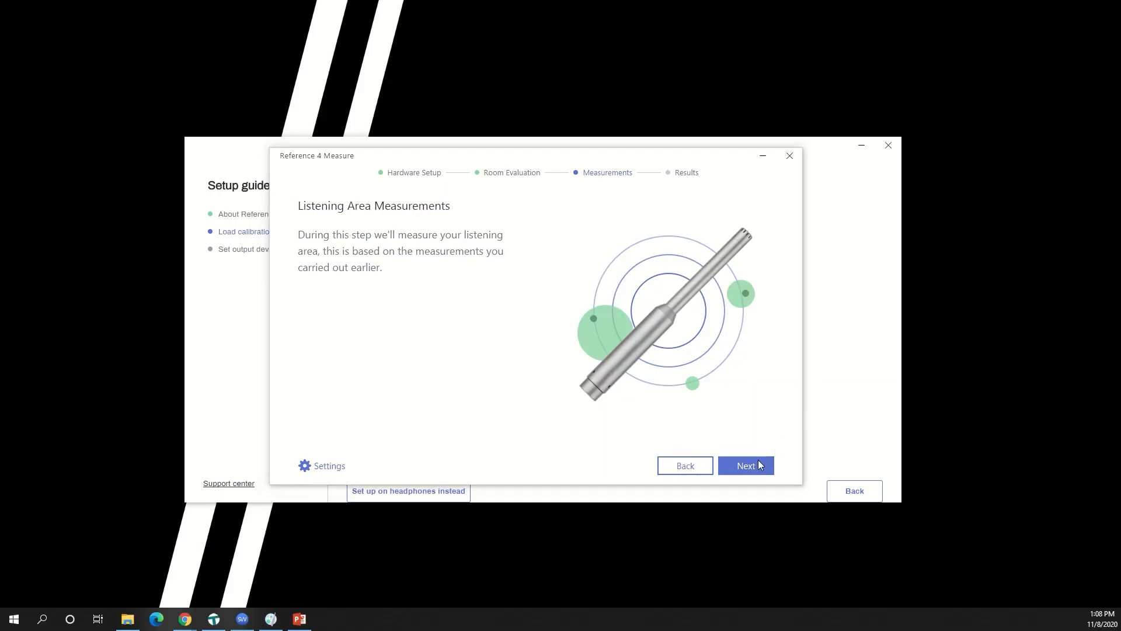
Step: Step through microphone positioning tips B and C and the signals page to reach 37 points left
{"action": "left_click", "coordinate": [745, 465]}
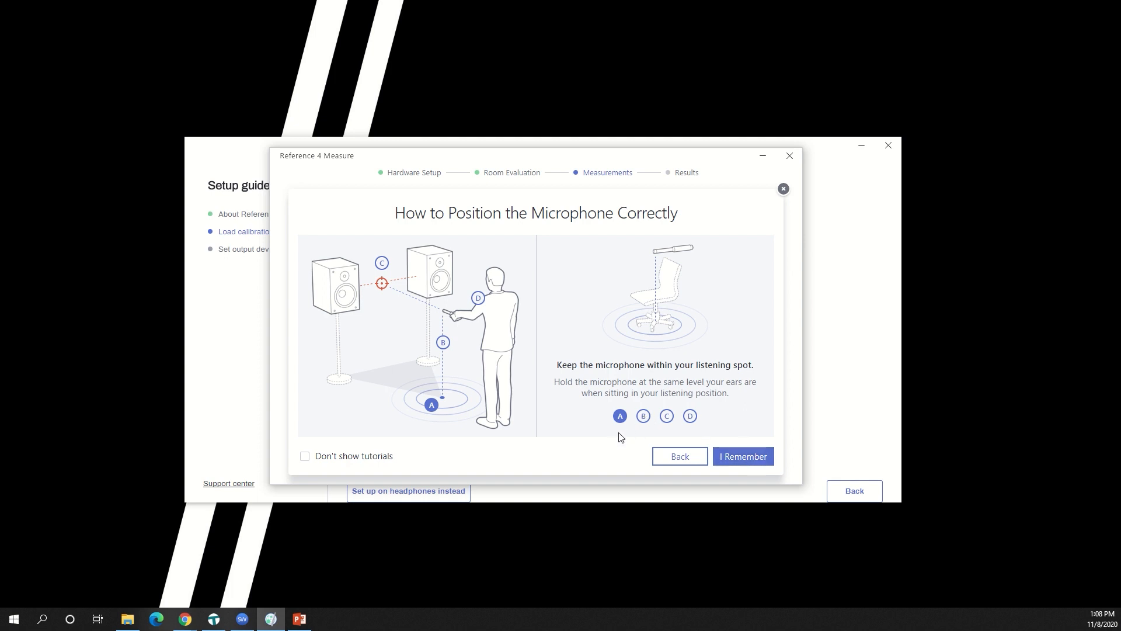
{"action": "left_click", "coordinate": [643, 416]}
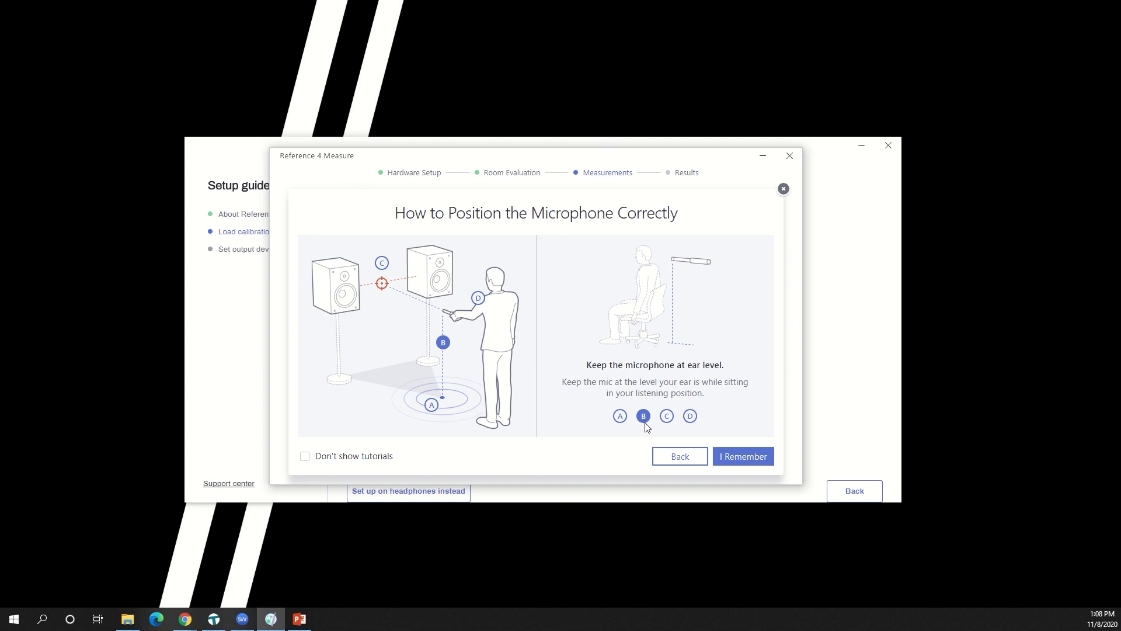
{"action": "mouse_move", "coordinate": [664, 426]}
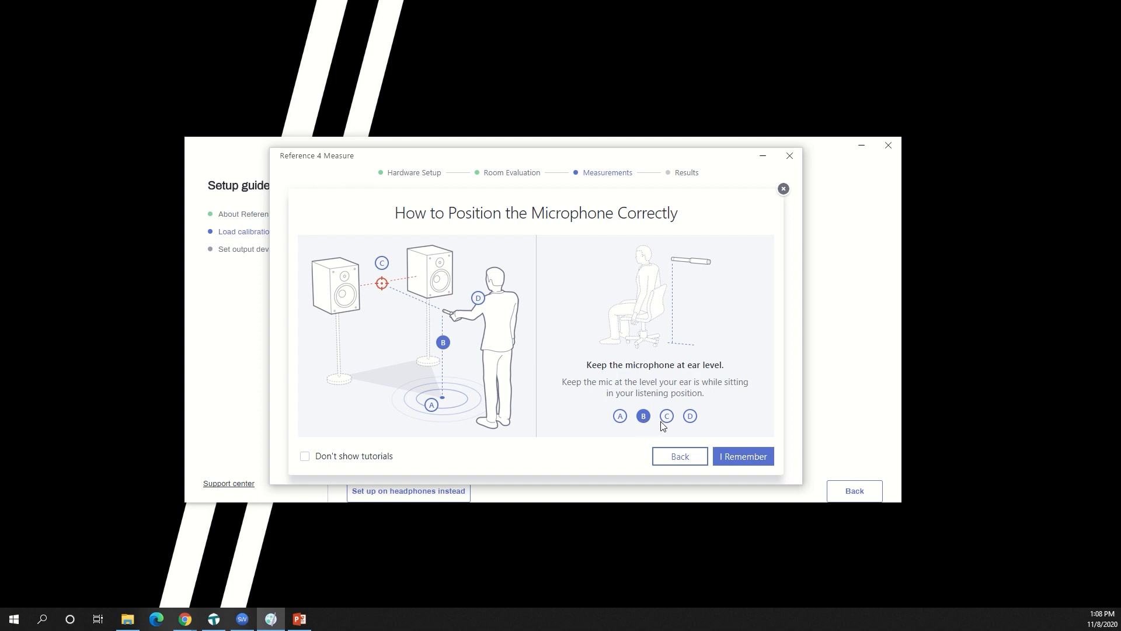
{"action": "left_click", "coordinate": [667, 416]}
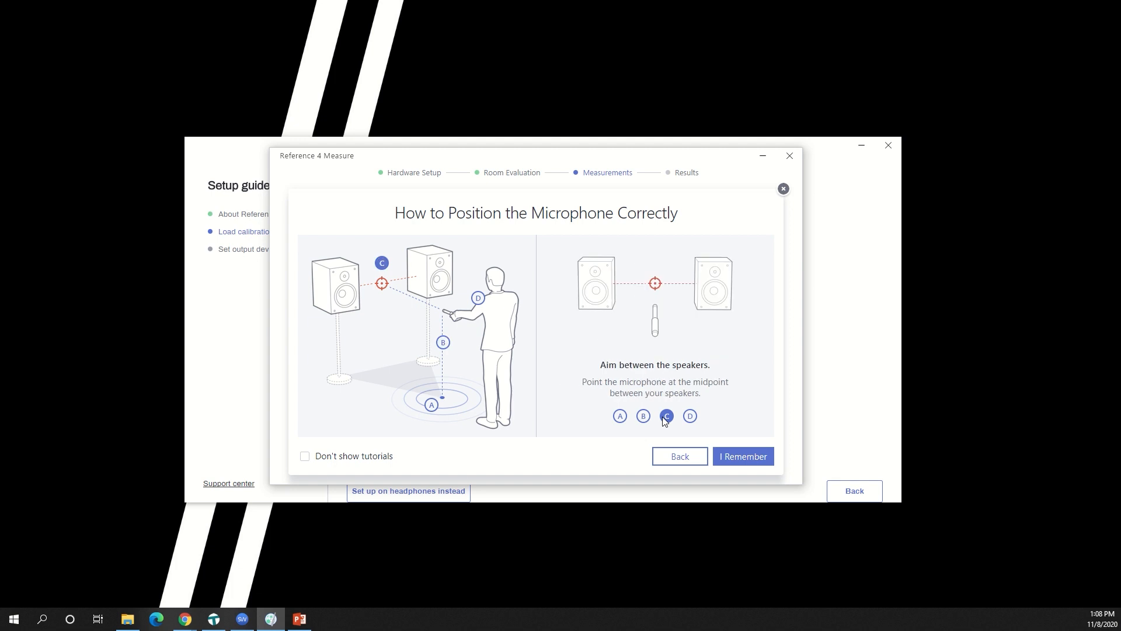
{"action": "left_click", "coordinate": [742, 457]}
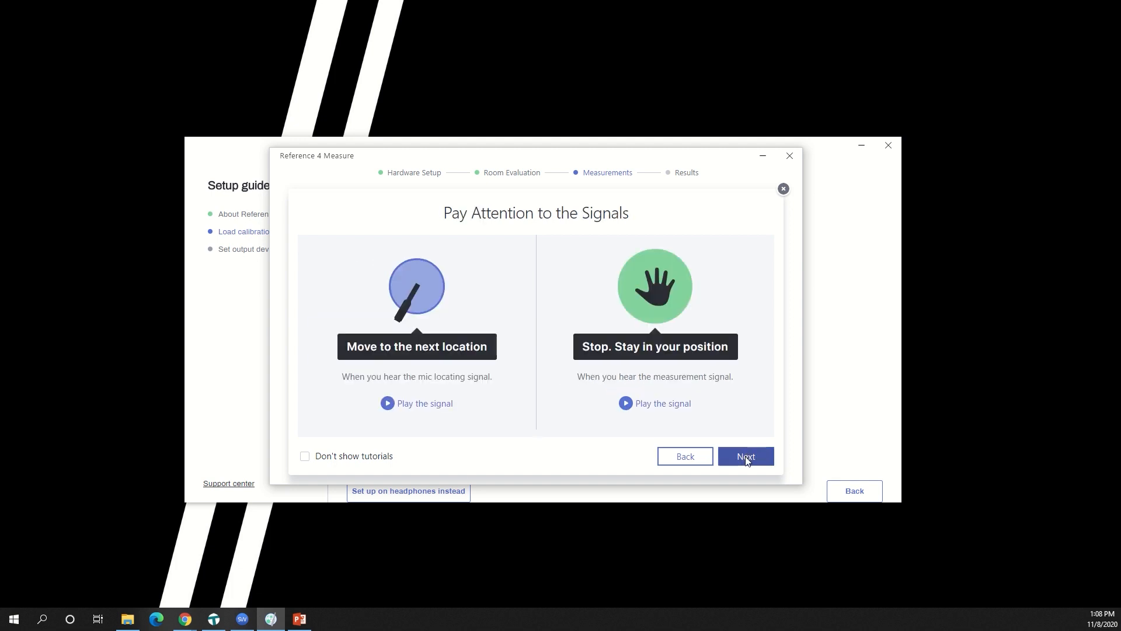
{"action": "left_click", "coordinate": [746, 457]}
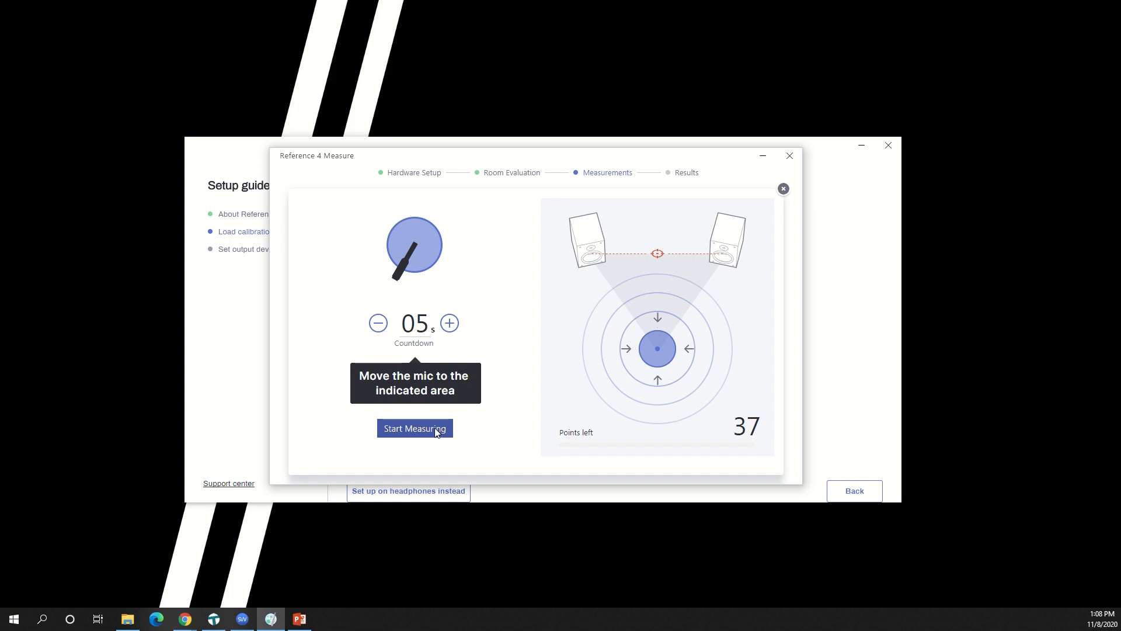
Step: Run the listening-area measurement through every point until 0 points are left
{"action": "left_click", "coordinate": [414, 428]}
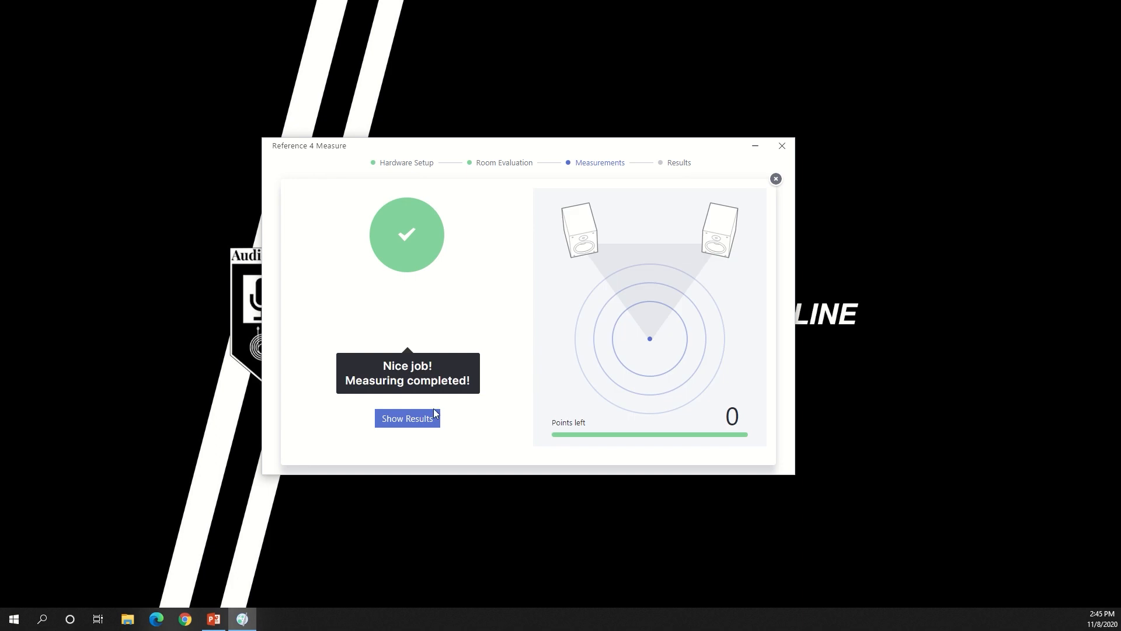
Step: View the results and save the profile as 'JBL LSR 308P - 1'
{"action": "left_click", "coordinate": [406, 418]}
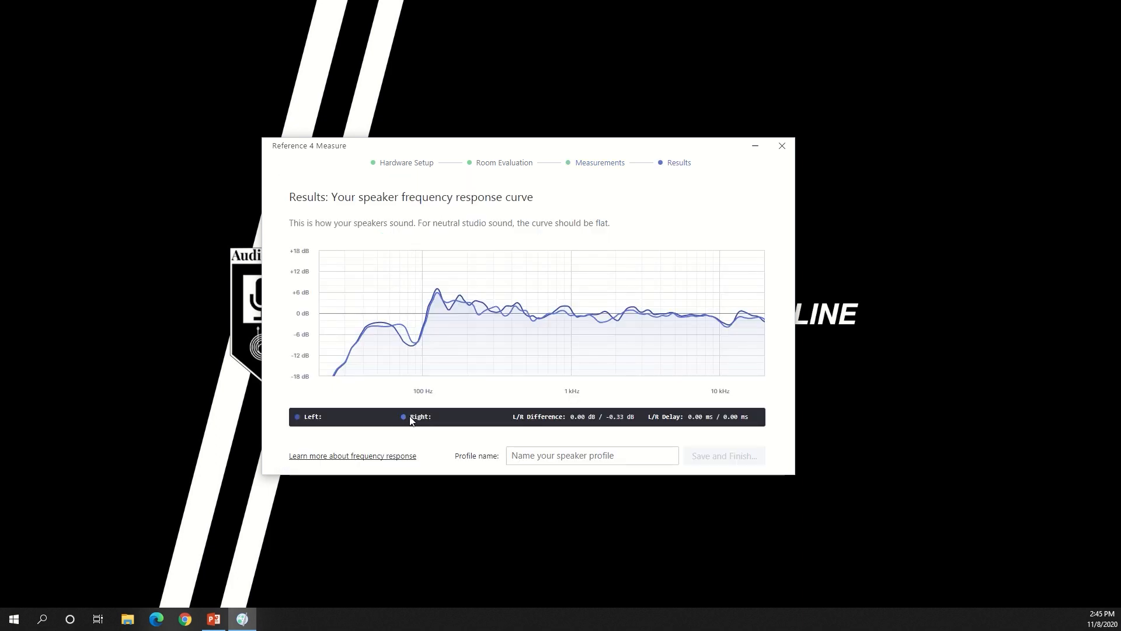
{"action": "type", "text": "JBL LSR 308P -"}
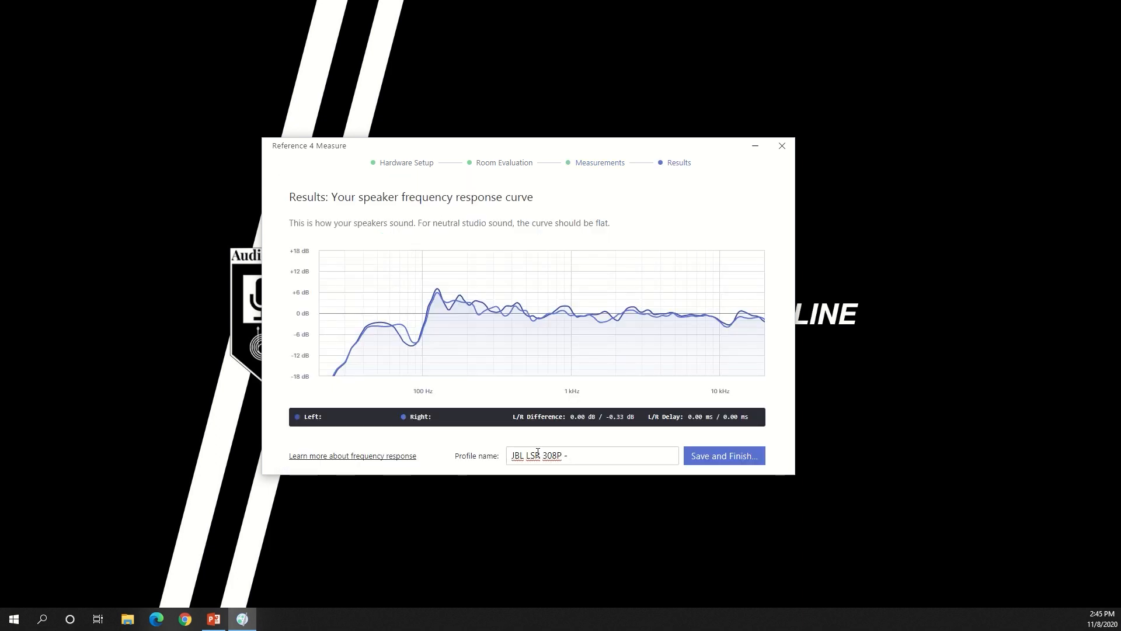
{"action": "type", "text": "1"}
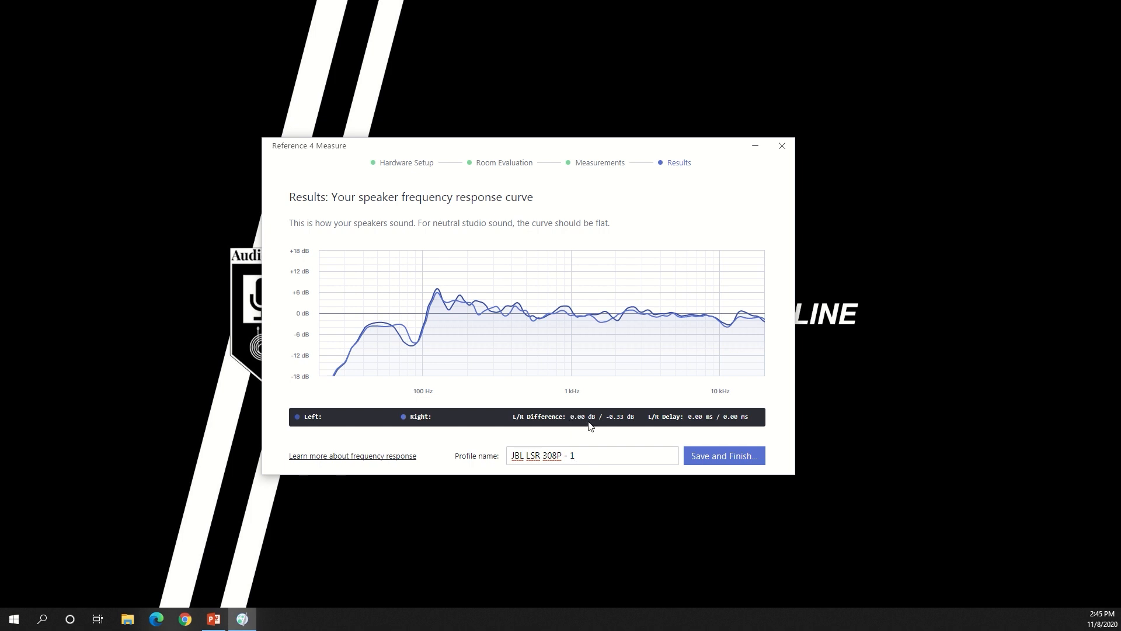
{"action": "left_click", "coordinate": [722, 455]}
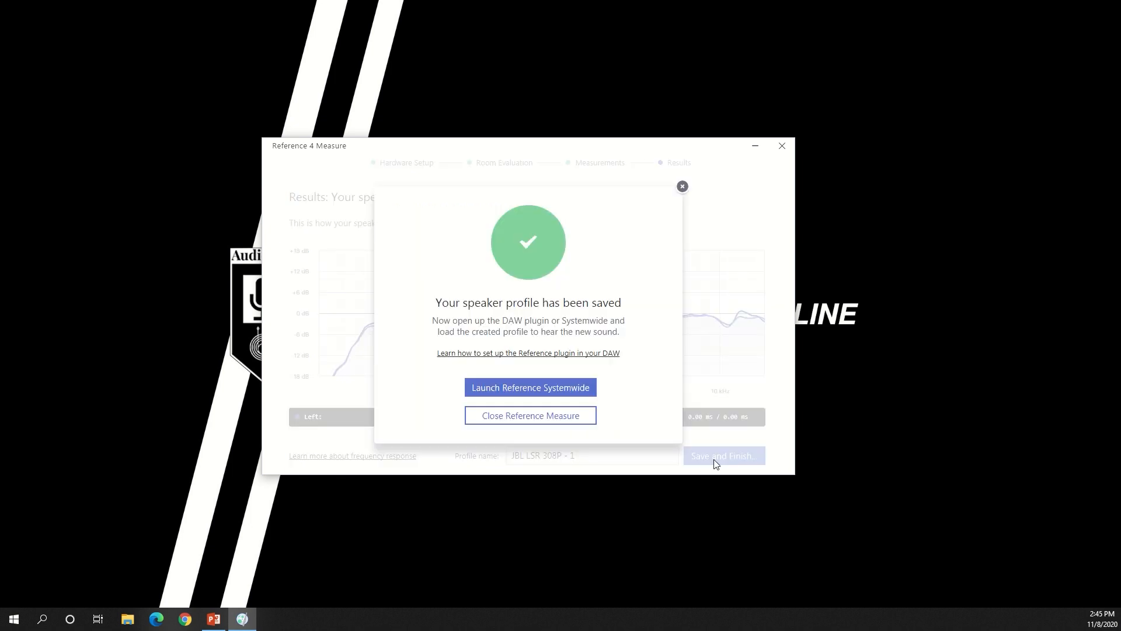
{"action": "mouse_move", "coordinate": [650, 381]}
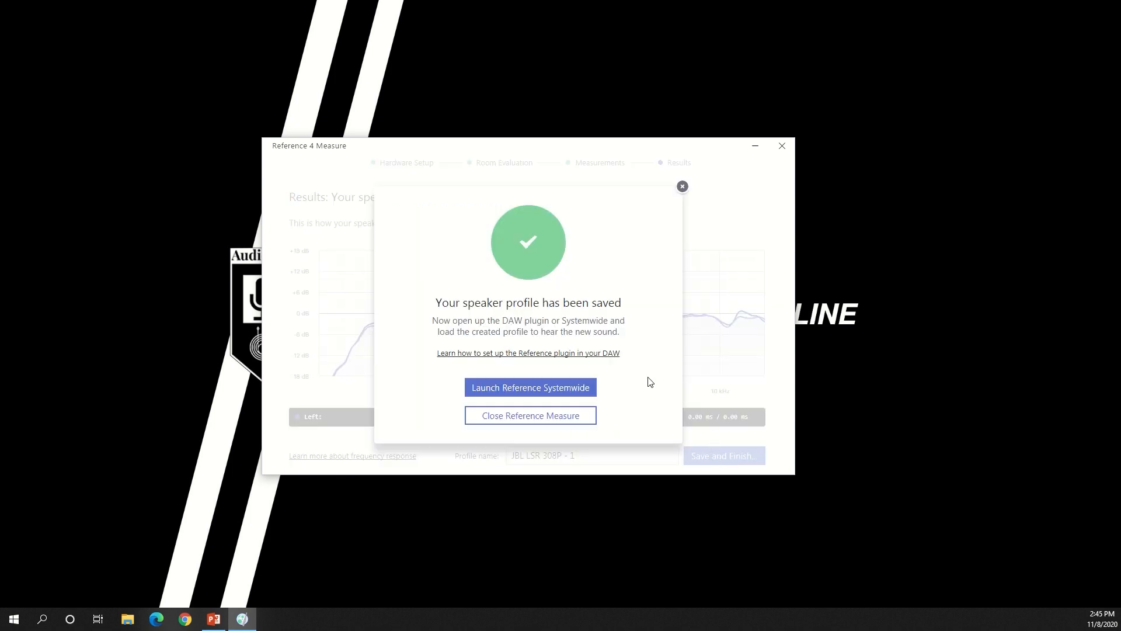
Step: Launch Systemwide, keep Focusrite USB Audio speakers as the device, and start a new preset
{"action": "left_click", "coordinate": [531, 387]}
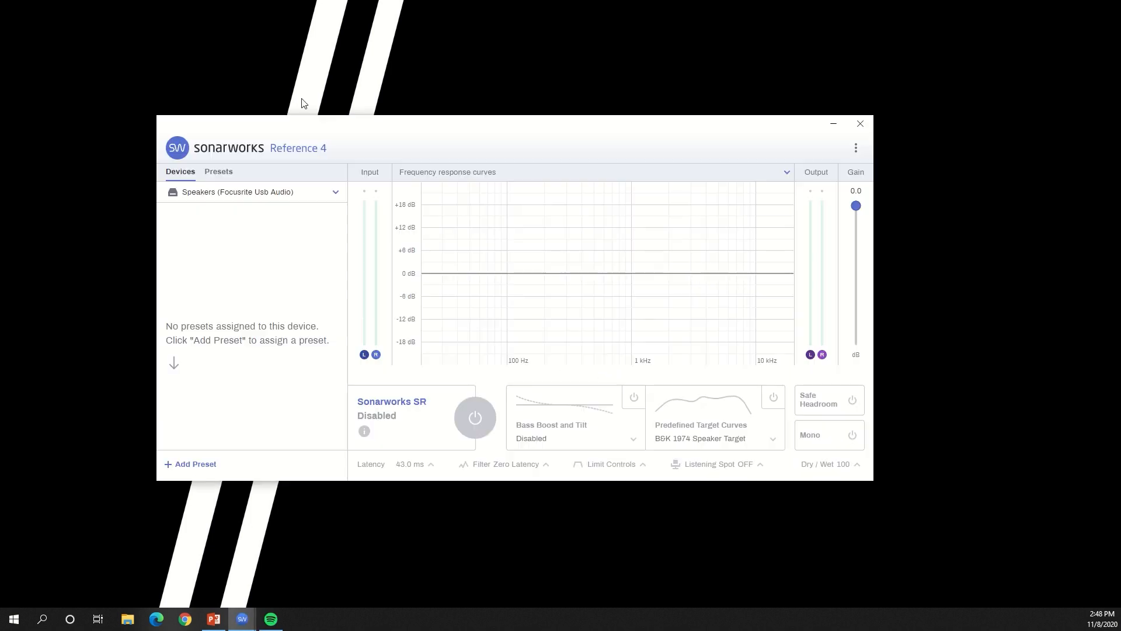
{"action": "left_click", "coordinate": [252, 192]}
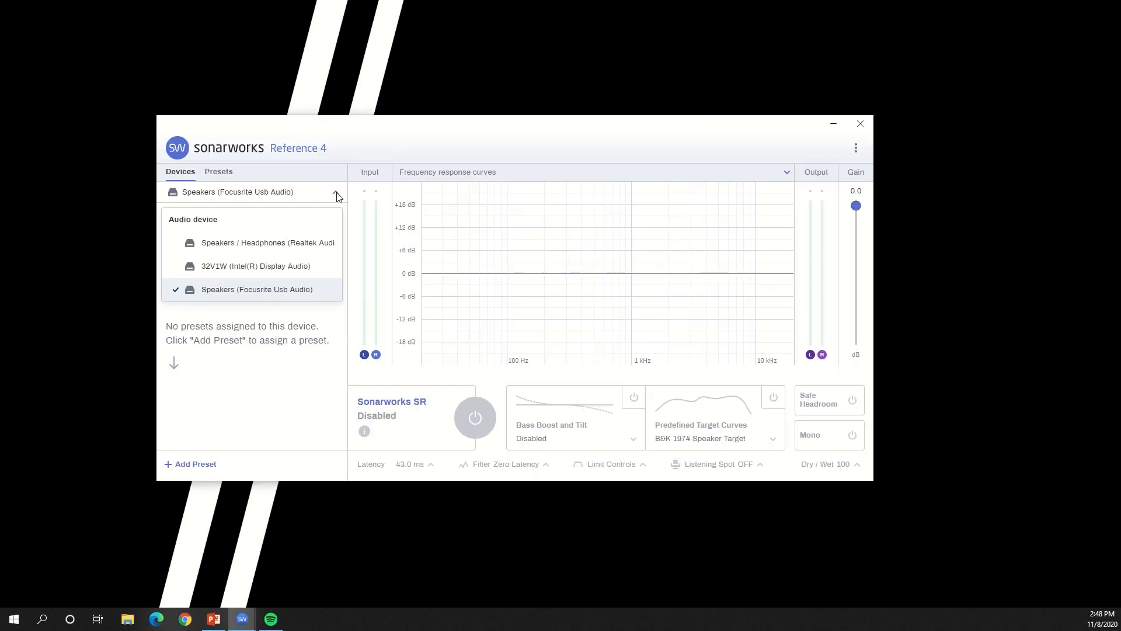
{"action": "left_click", "coordinate": [257, 289]}
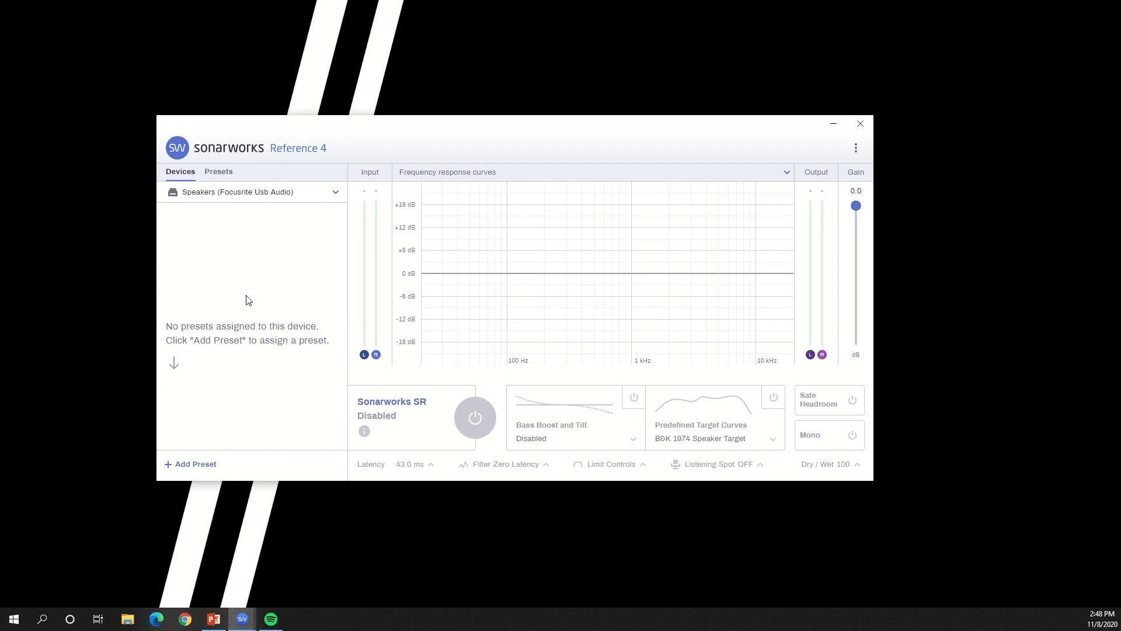
{"action": "left_click", "coordinate": [190, 463]}
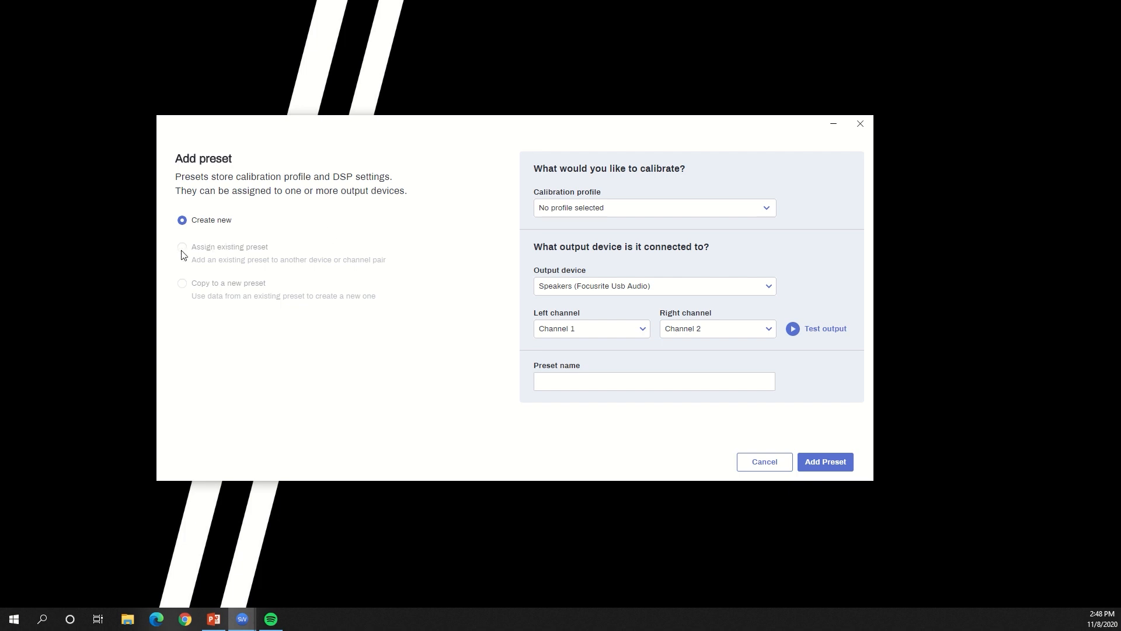
Step: Create the preset with the JBL LSR 308P - 1 calibration profile, correction enabled
{"action": "left_click", "coordinate": [651, 208]}
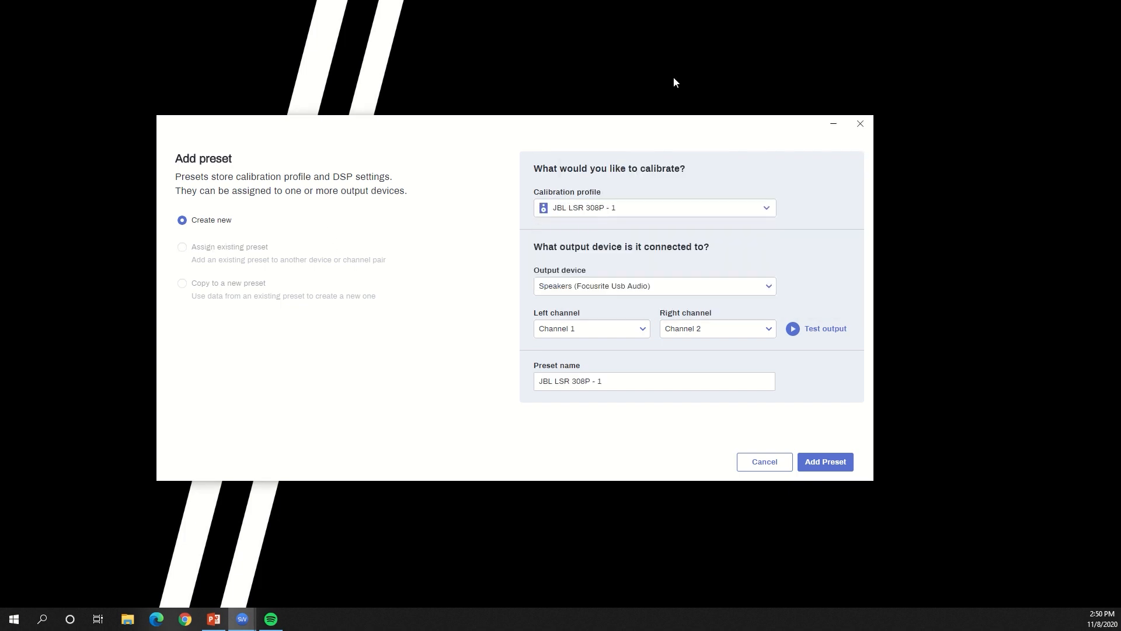
{"action": "mouse_move", "coordinate": [828, 259]}
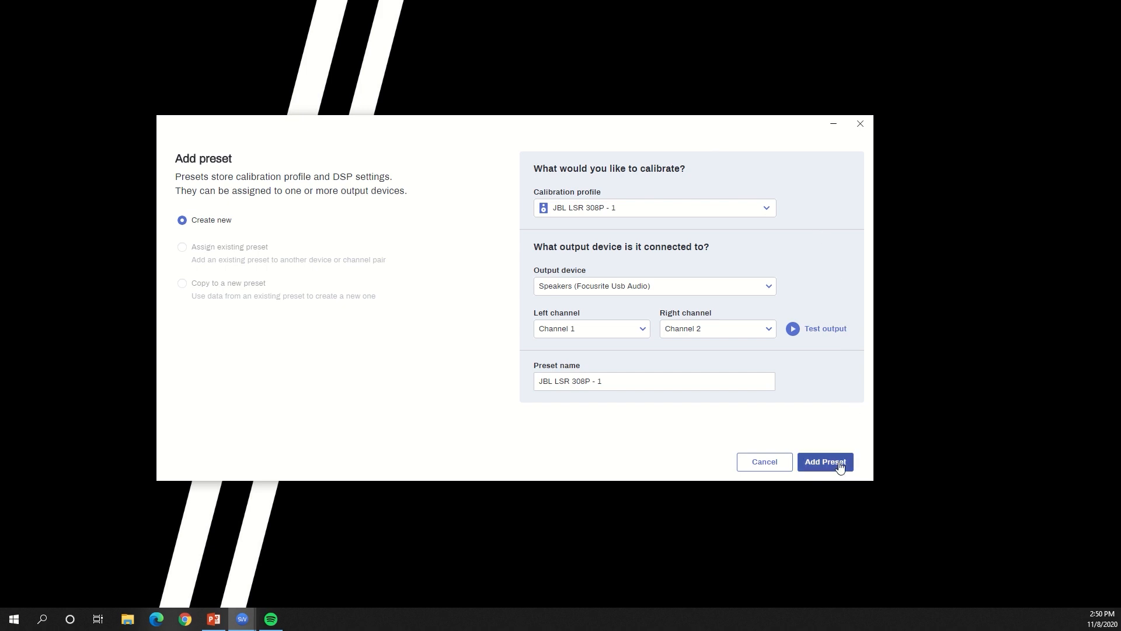
{"action": "left_click", "coordinate": [823, 462]}
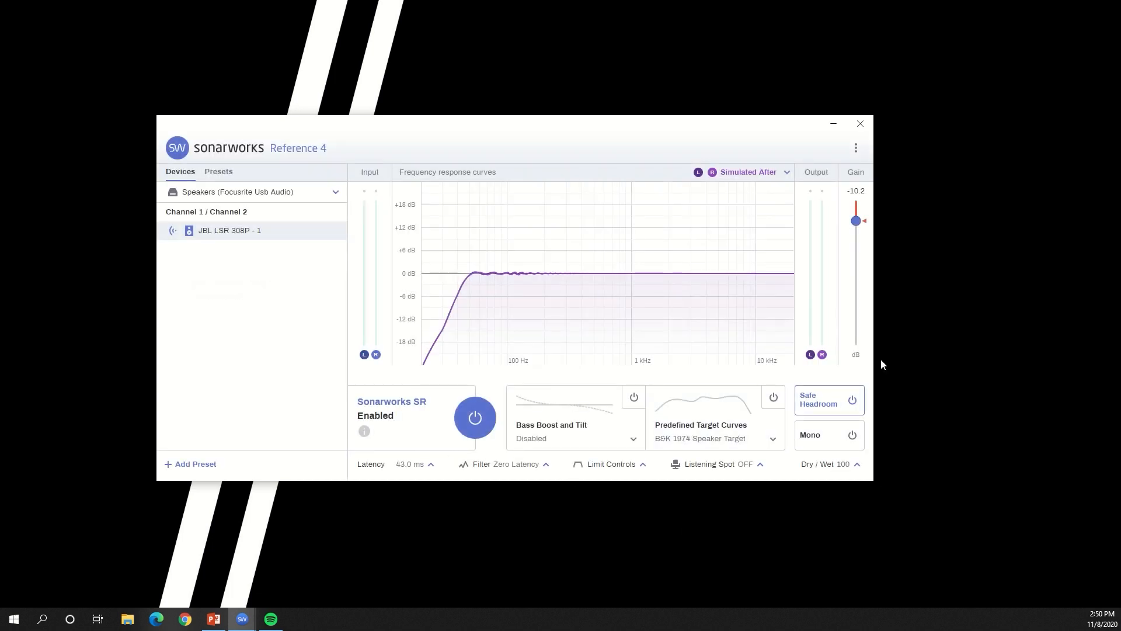
Step: Switch the response display from Simulated After to the uncorrected Before curve
{"action": "left_click", "coordinate": [786, 171]}
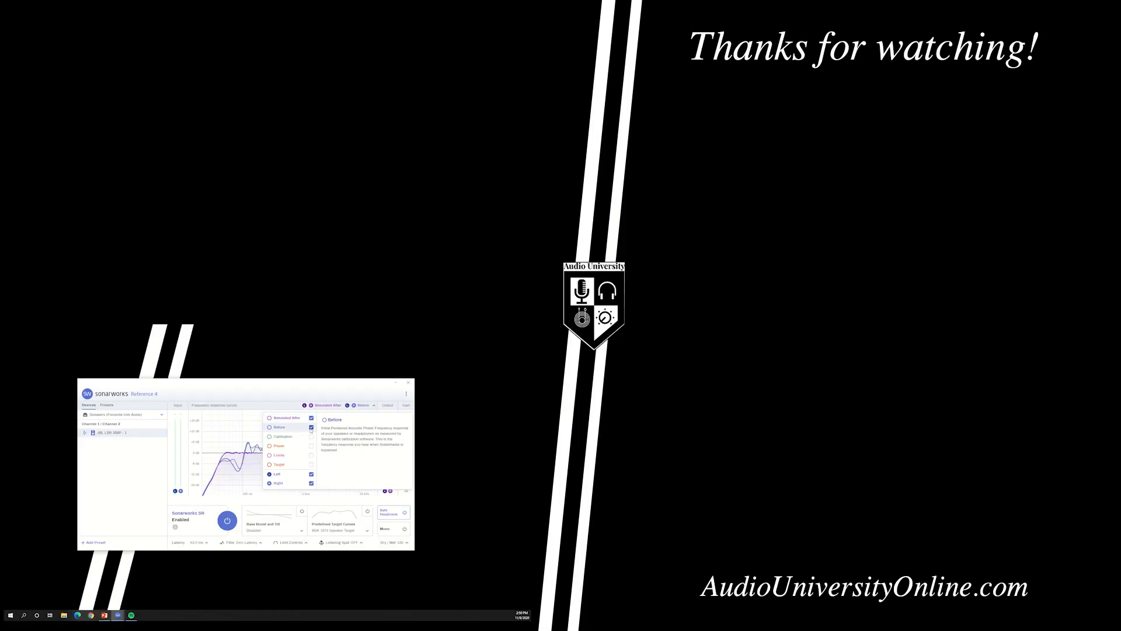
{"action": "left_click", "coordinate": [311, 427]}
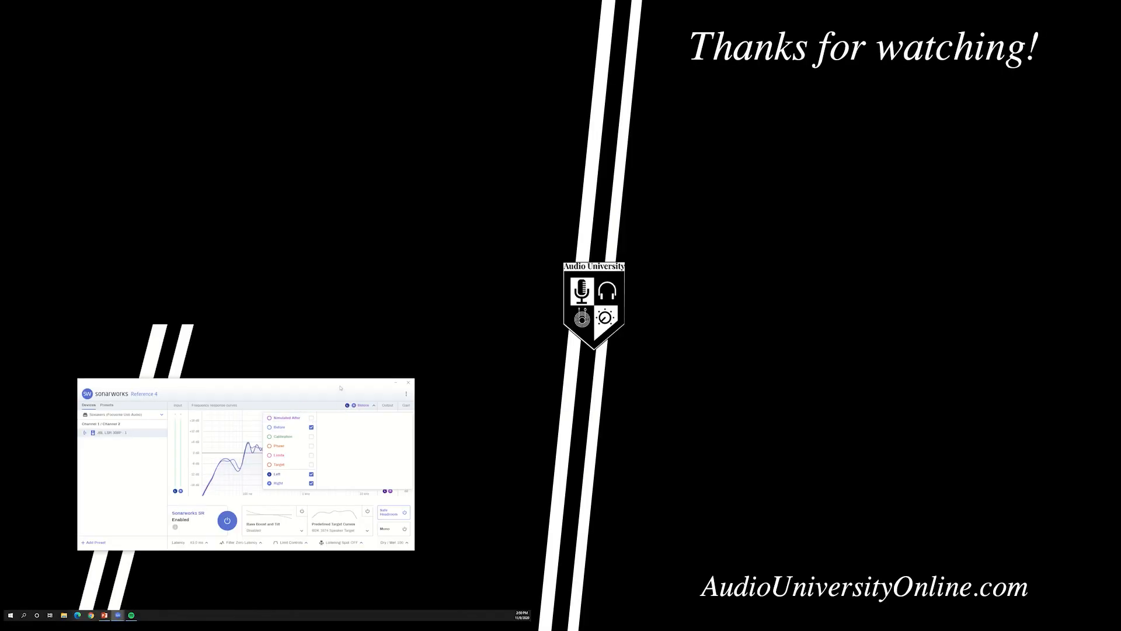